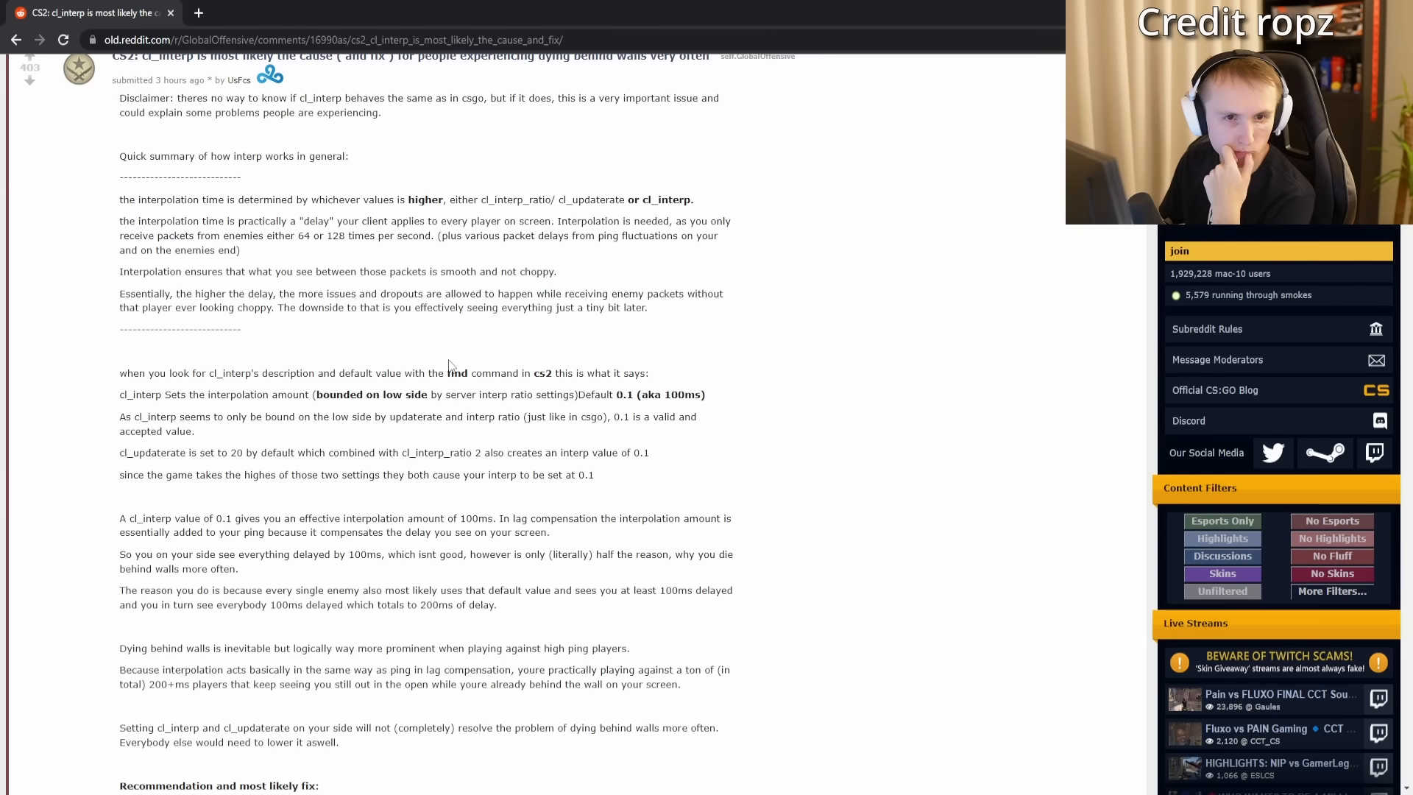
{"action": "mouse_move", "coordinate": [256, 464]}
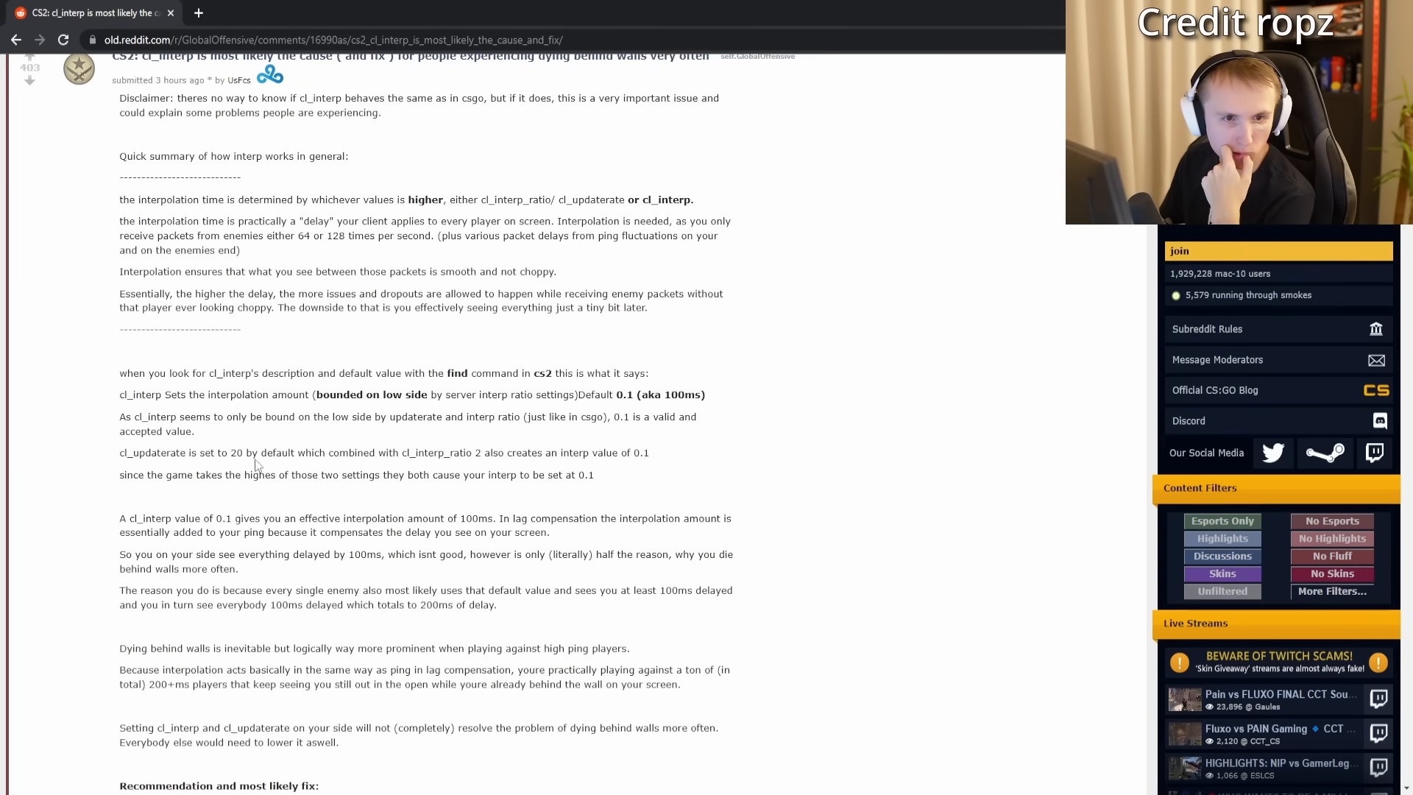
{"action": "mouse_move", "coordinate": [171, 518]}
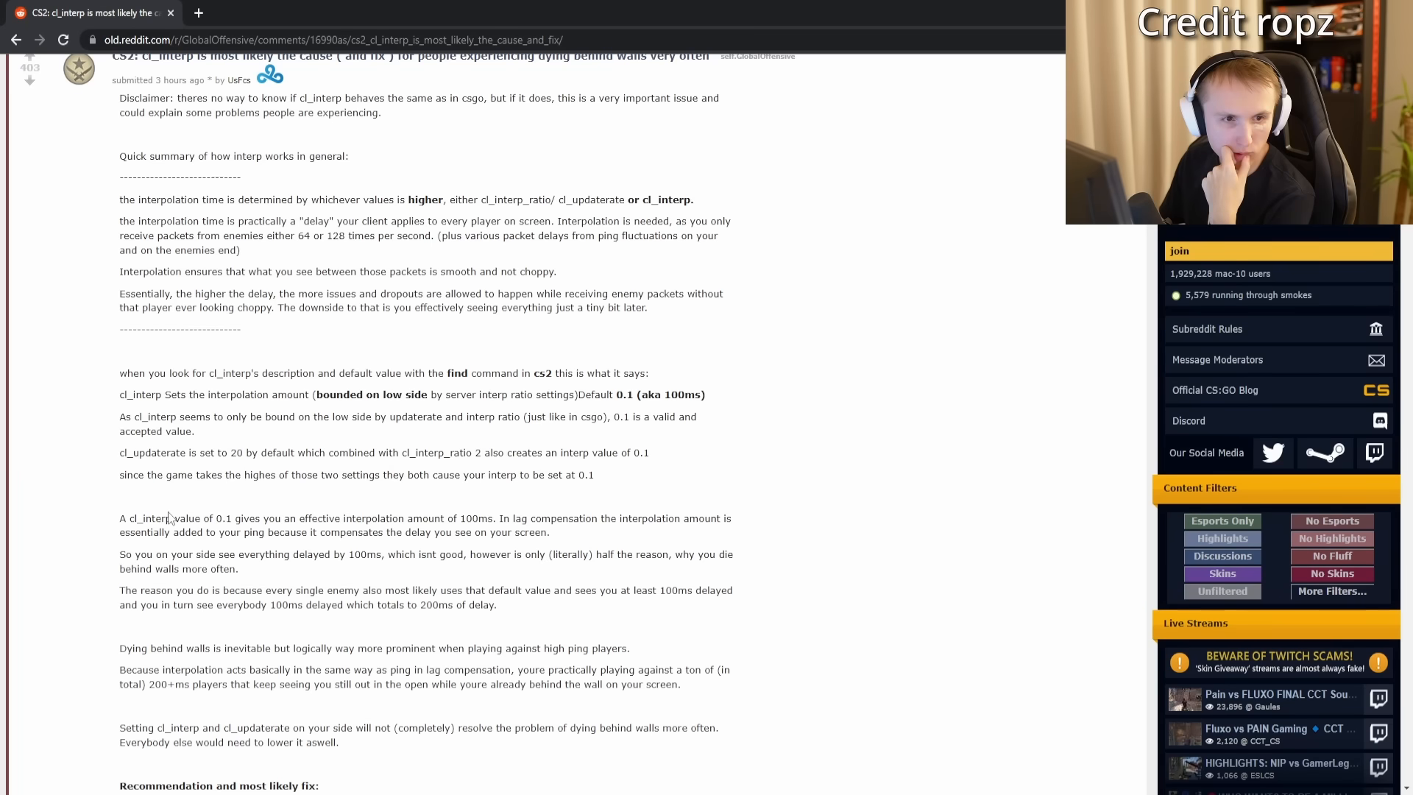
Read down to the recommended fix and mark the cl_interp_ratio 1 value.
{"action": "scroll", "scroll_direction": "down", "scroll_amount": 3}
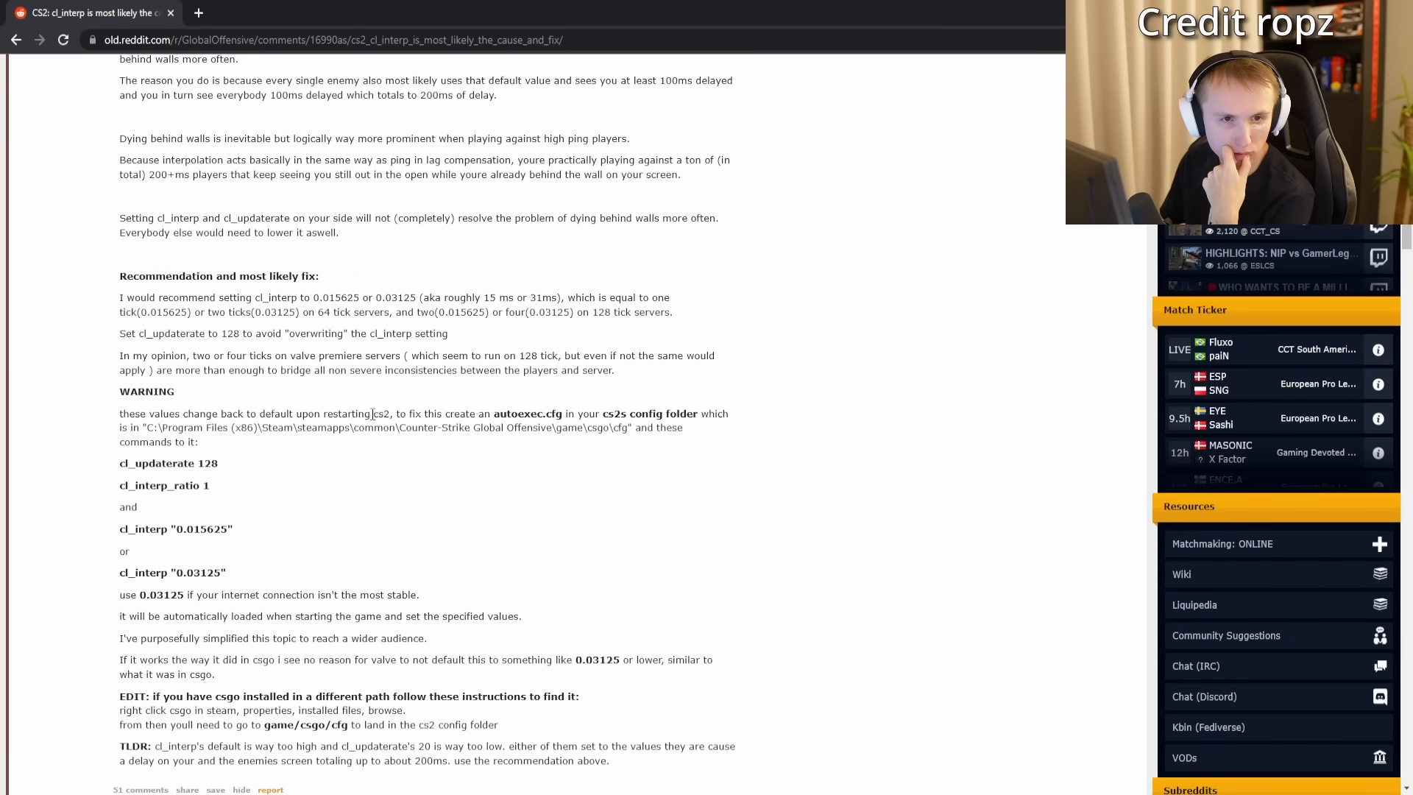
{"action": "mouse_move", "coordinate": [216, 491]}
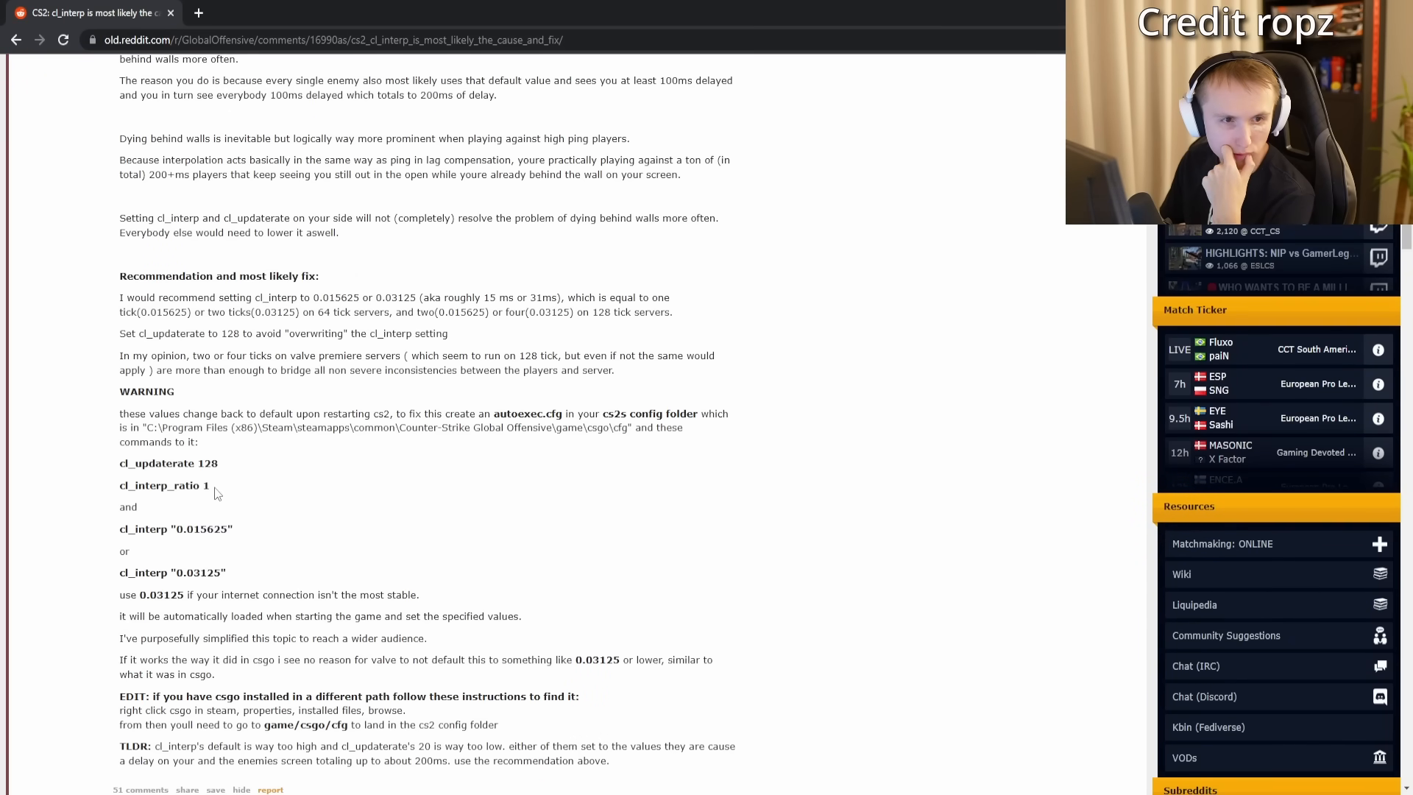
{"action": "double_click", "coordinate": [203, 484]}
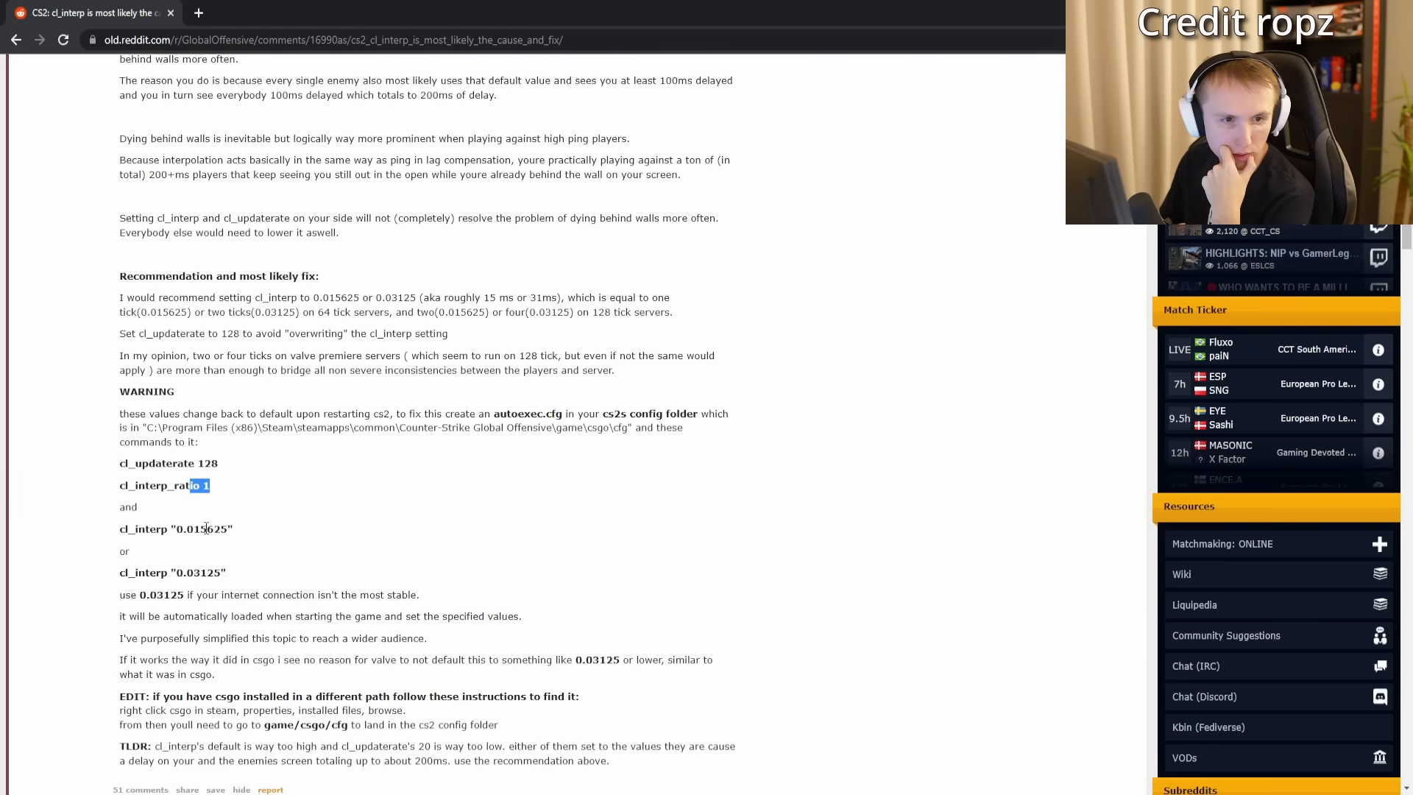
{"action": "scroll", "scroll_direction": "down", "scroll_amount": 3}
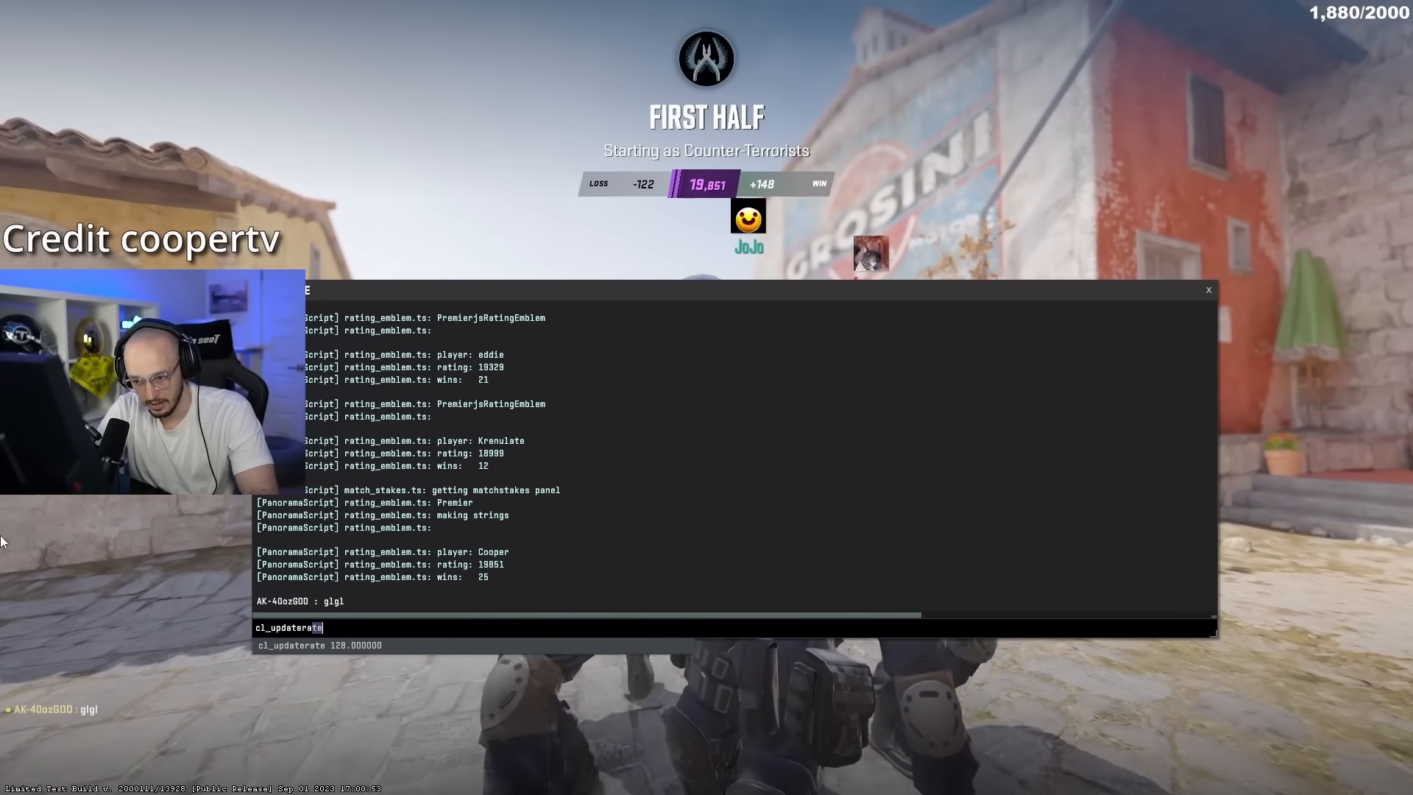
Query cl_interp in the console, then bring up the advanced video settings.
{"action": "key", "text": "Backspace"}
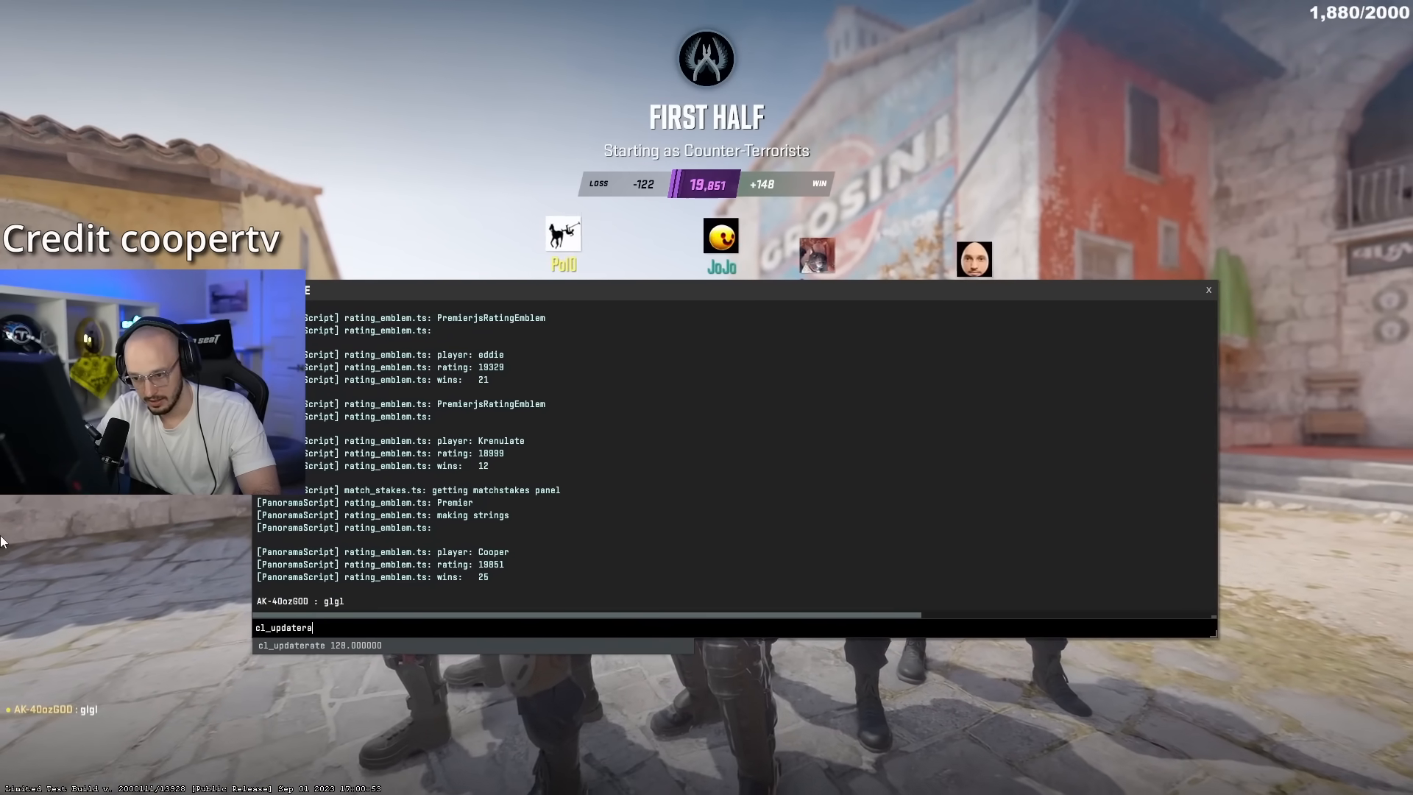
{"action": "type", "text": "cl_interp"}
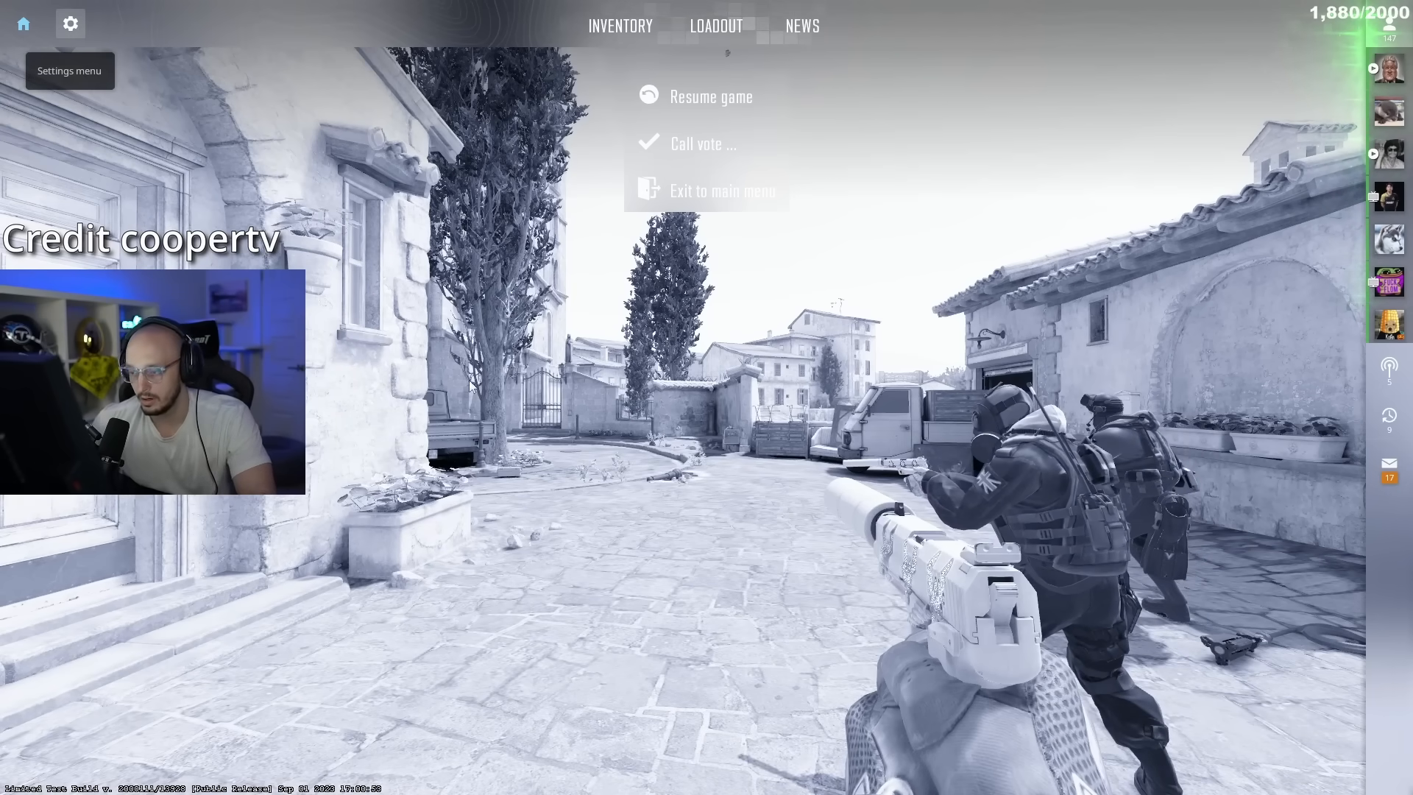
{"action": "left_click", "coordinate": [69, 24]}
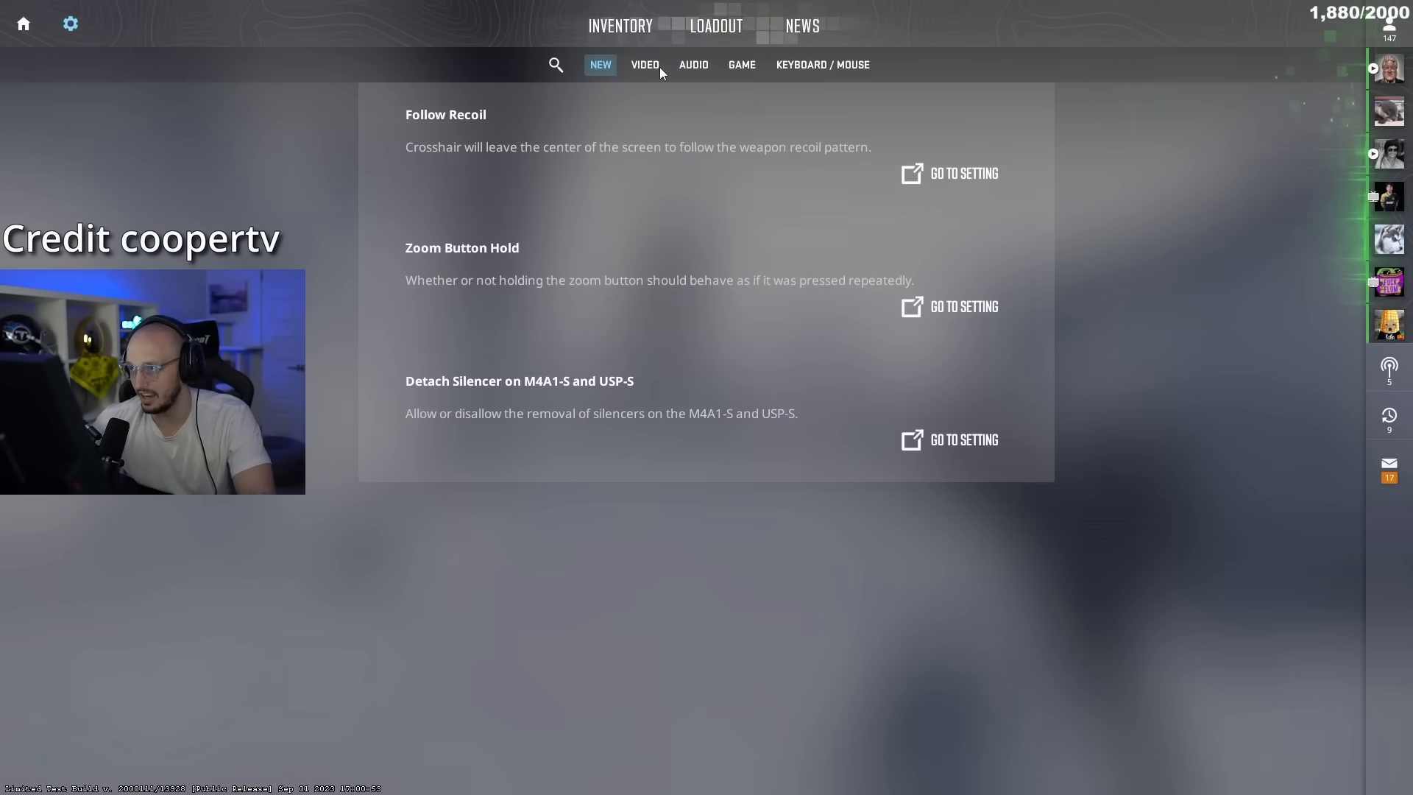
{"action": "left_click", "coordinate": [645, 63]}
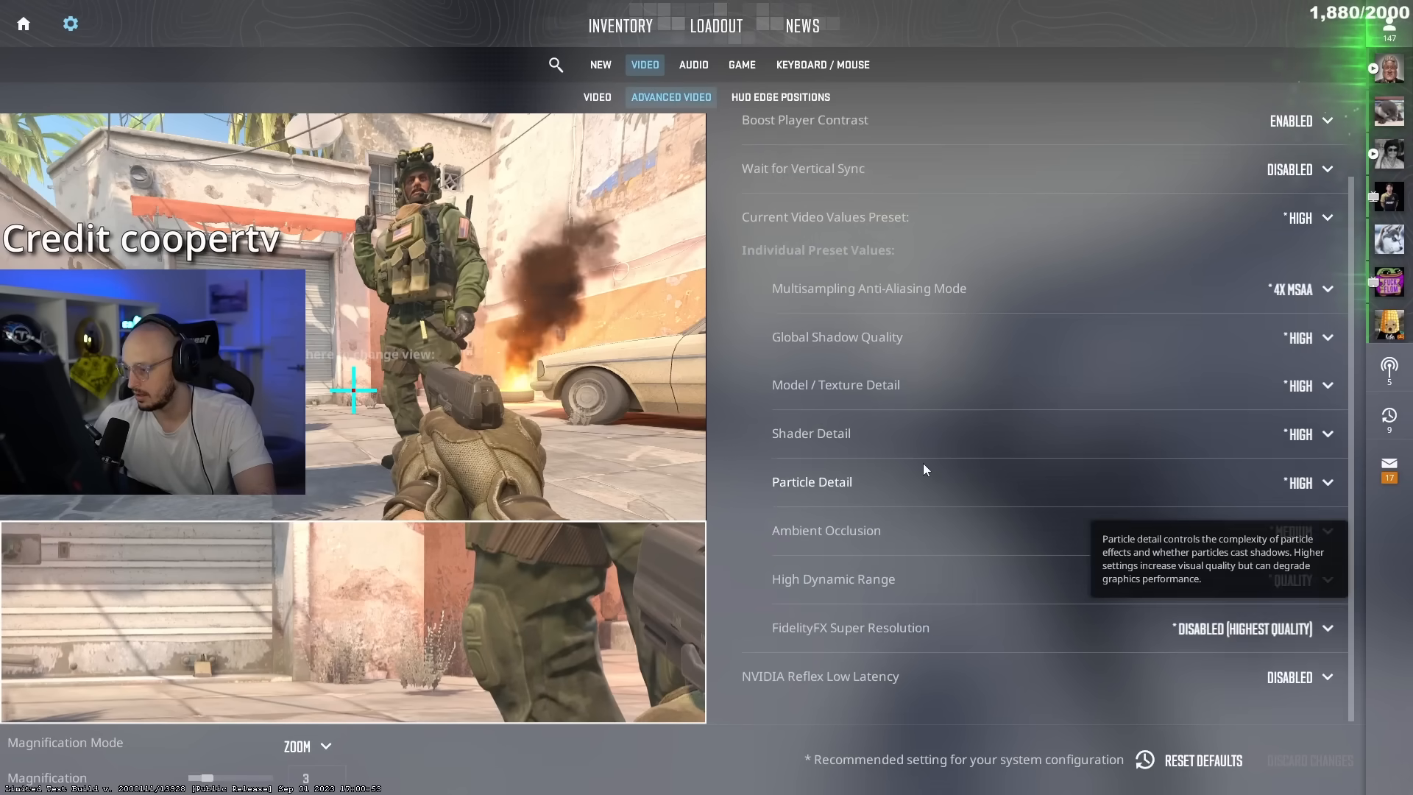
{"action": "mouse_move", "coordinate": [789, 683]}
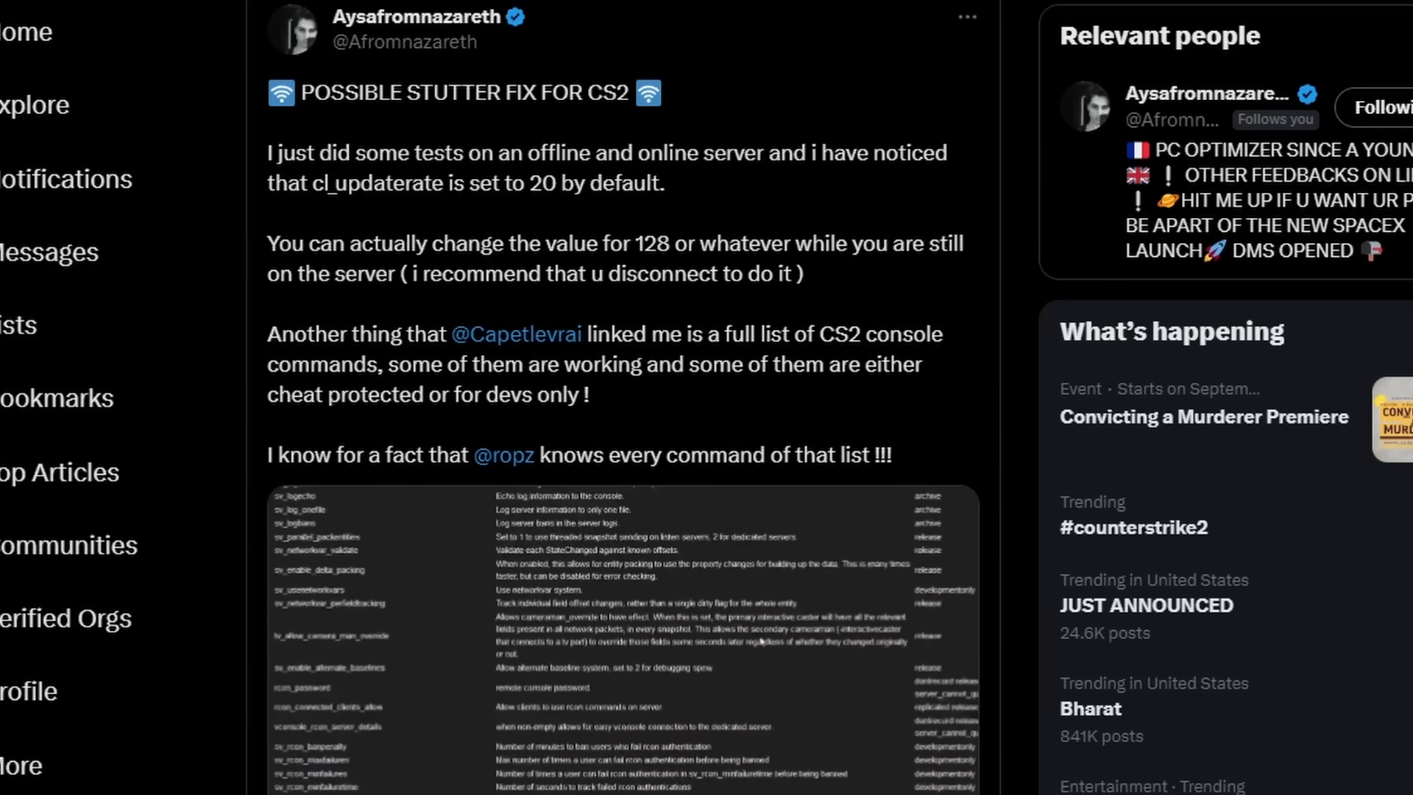
Scroll through the stutter-fix tweet and its console command screenshot.
{"action": "scroll", "scroll_direction": "down", "scroll_amount": 3}
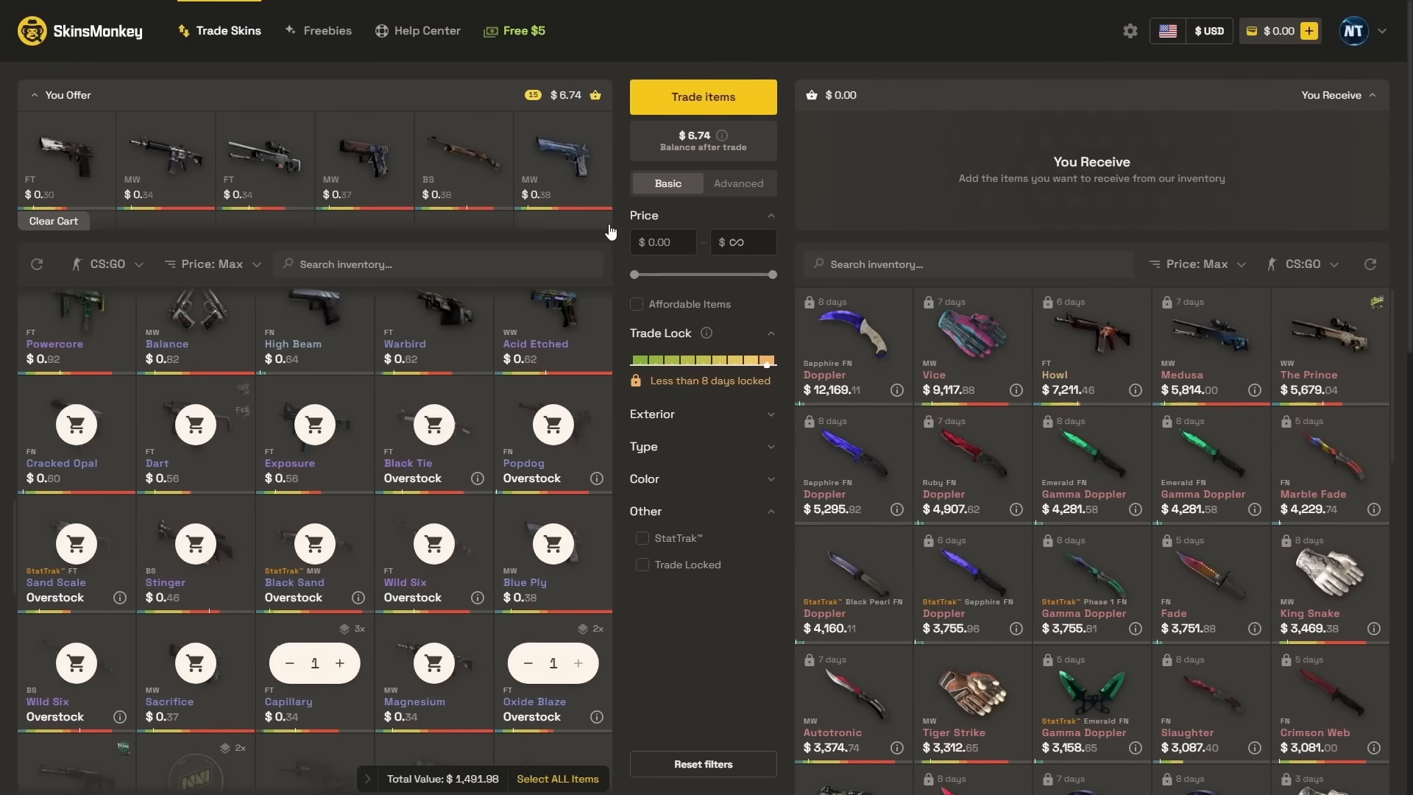
Select the $25 top-up and enter the promo code 'NART' for the deposit bonus.
{"action": "left_click_drag", "start_coordinate": [636, 274], "coordinate": [658, 273]}
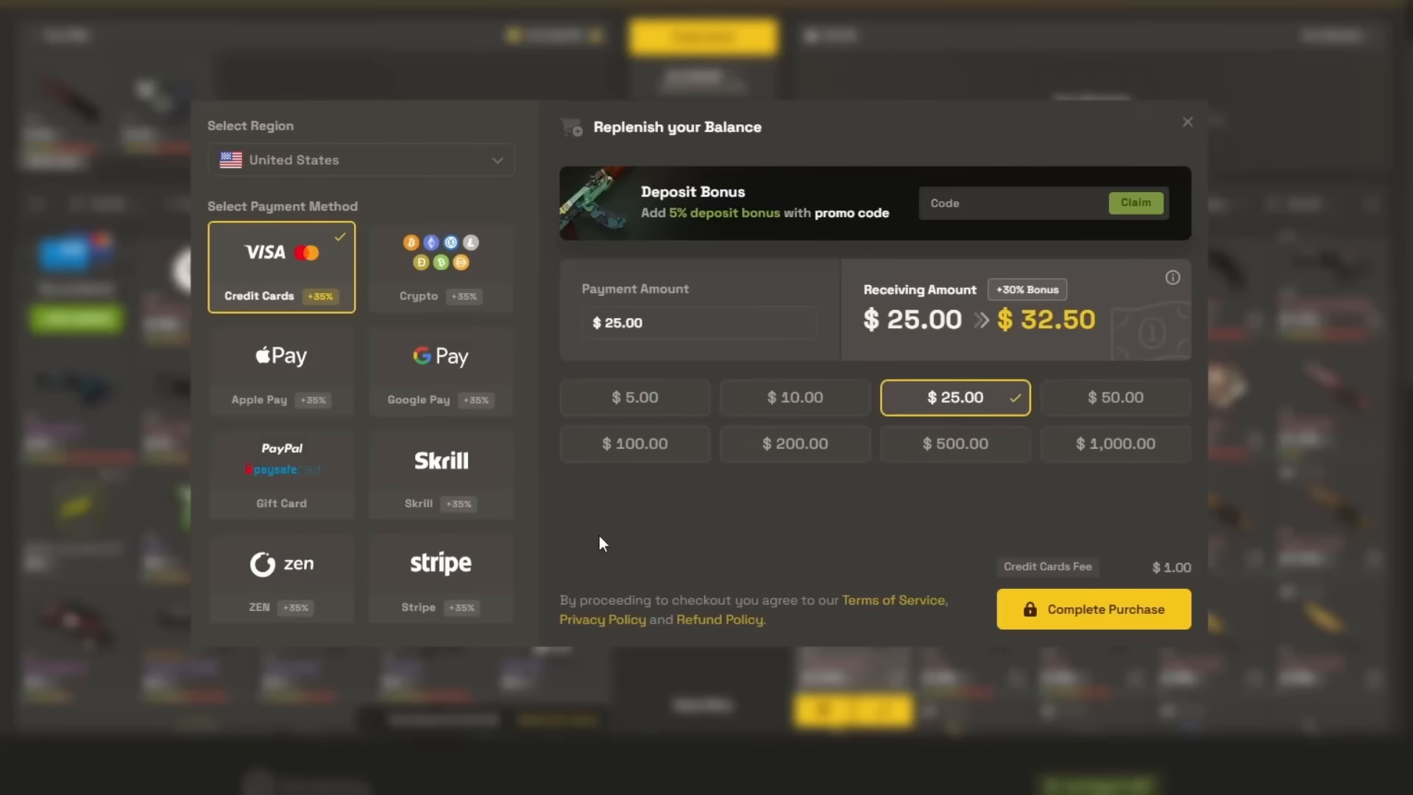
{"action": "left_click", "coordinate": [635, 443]}
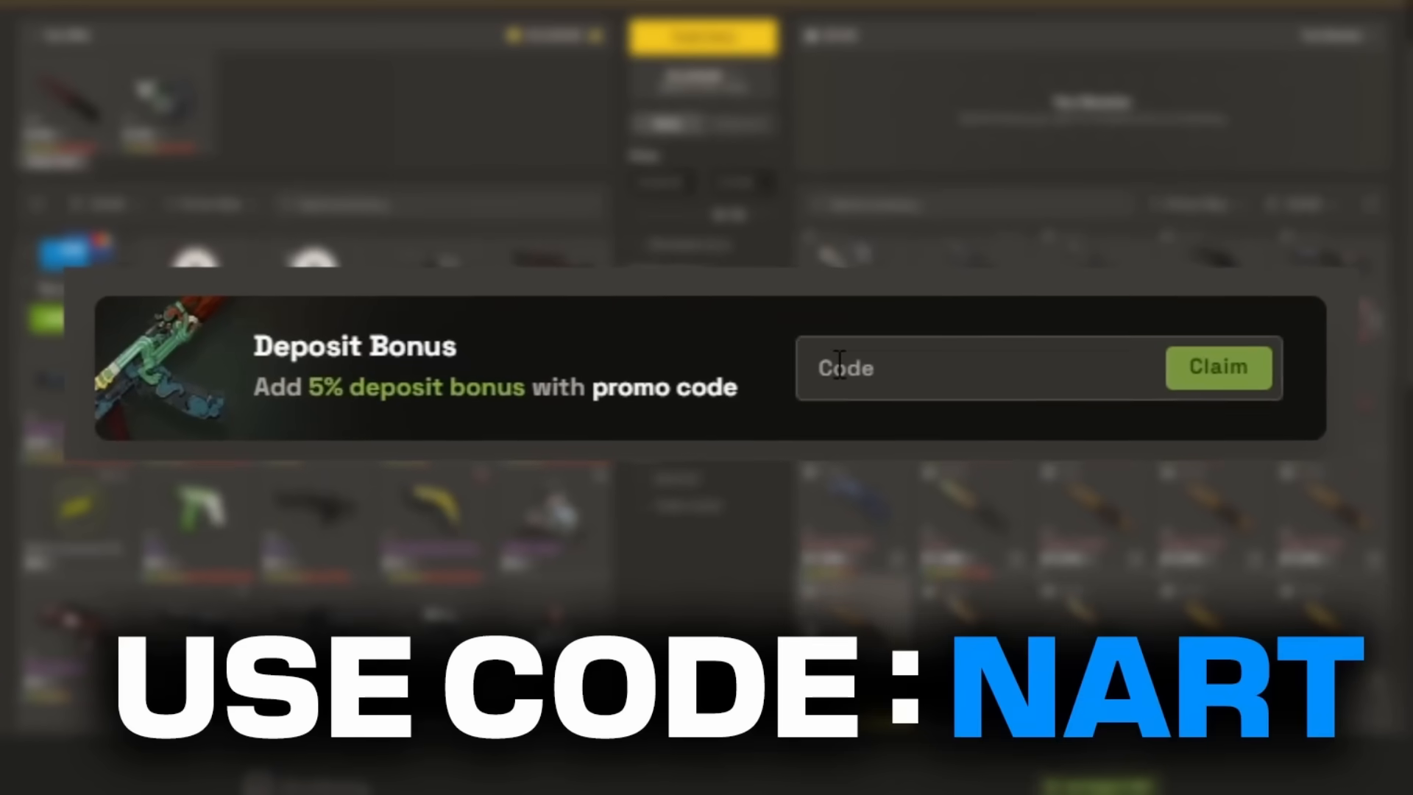
{"action": "type", "text": "NART"}
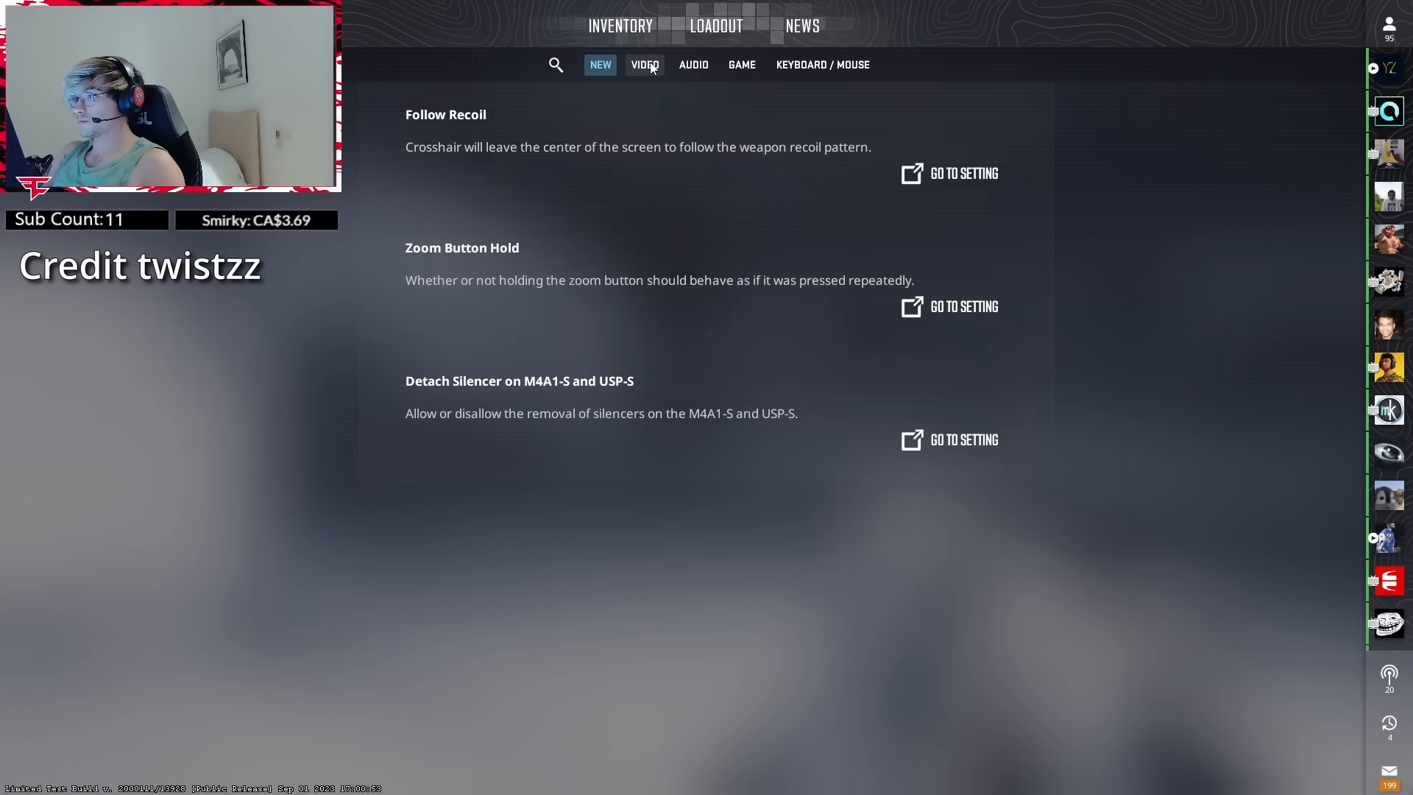
Show the advanced video options with low texture and particle detail, shadows high.
{"action": "left_click", "coordinate": [645, 65]}
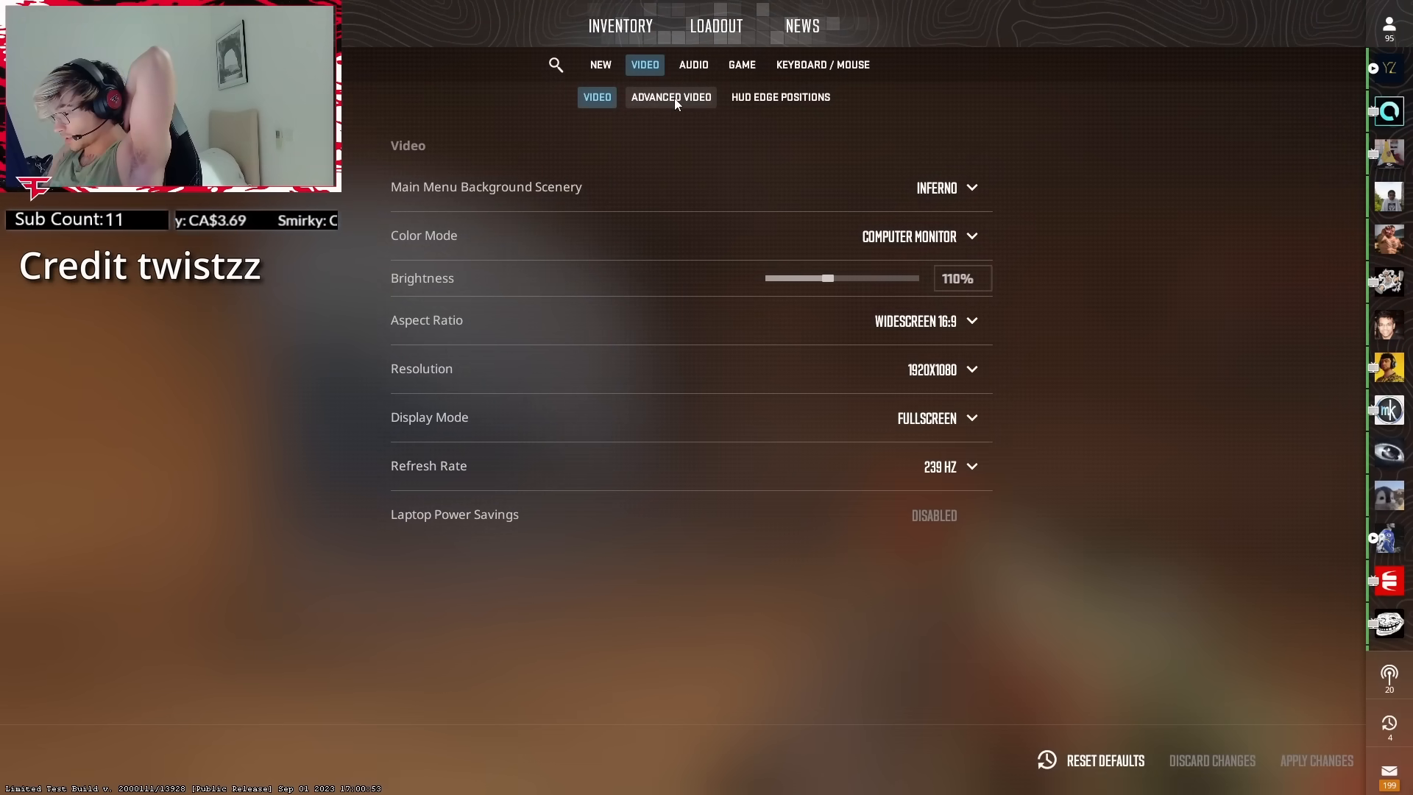
{"action": "left_click", "coordinate": [671, 97]}
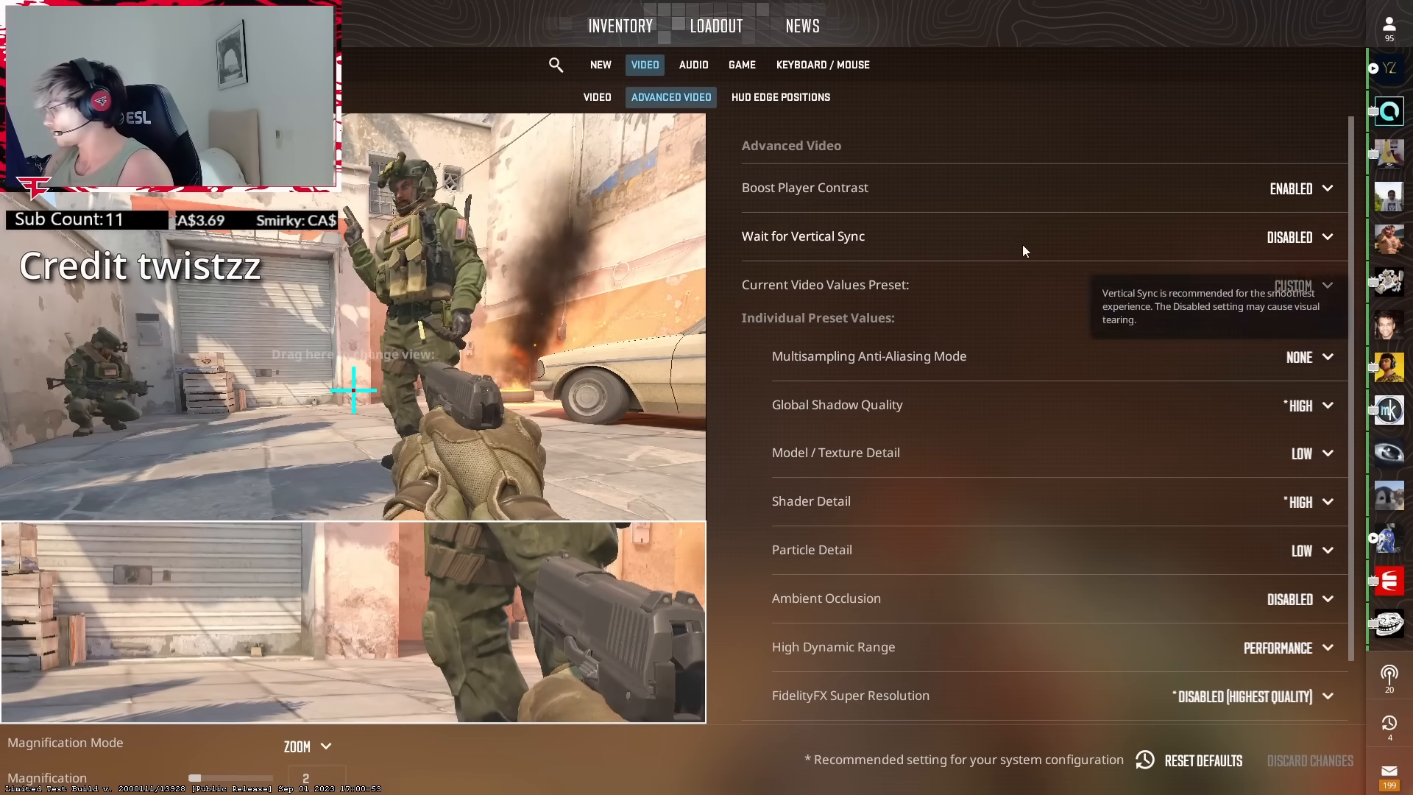
{"action": "scroll", "scroll_direction": "down", "scroll_amount": 3}
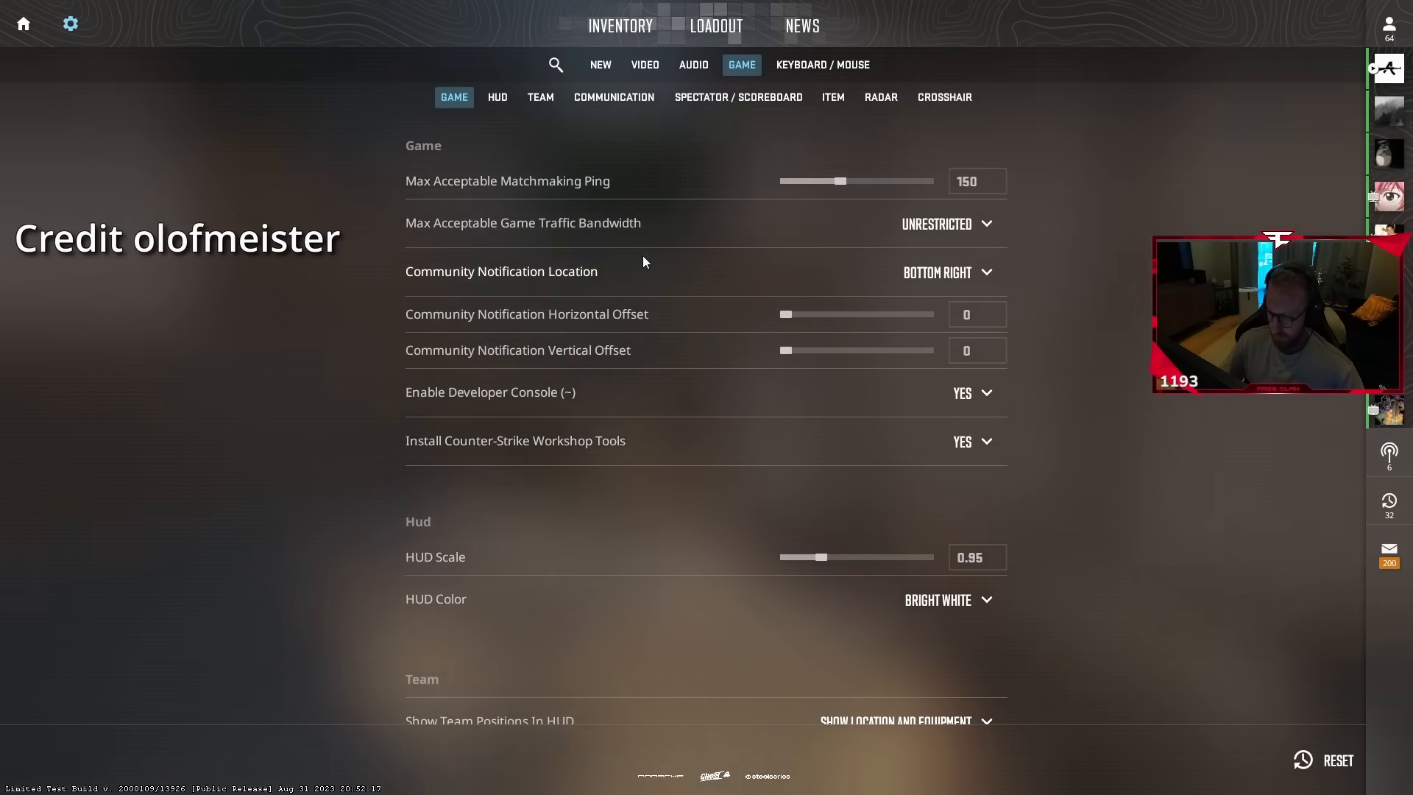
Scroll through the item settings list.
{"action": "scroll", "scroll_direction": "down", "scroll_amount": 3}
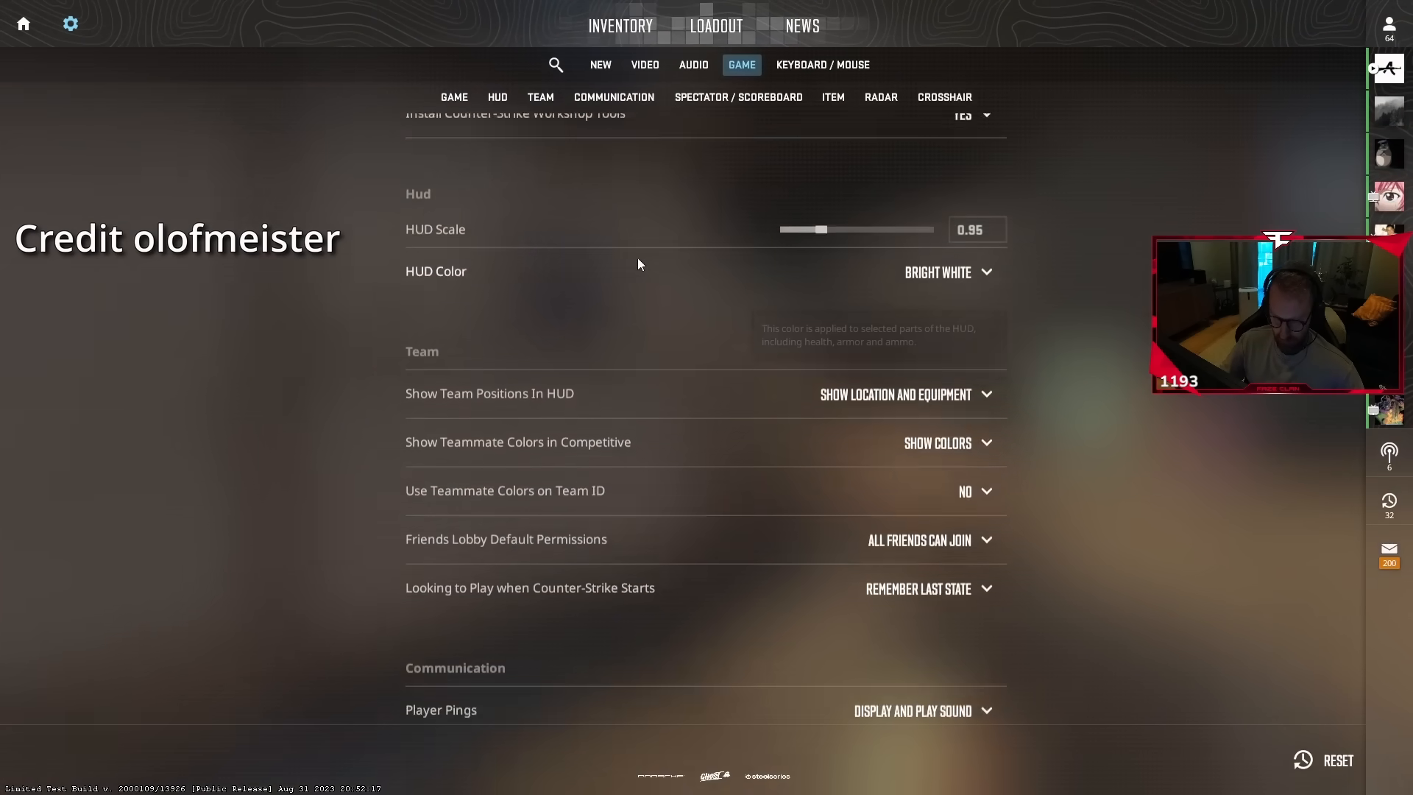
{"action": "scroll", "scroll_direction": "down", "scroll_amount": 3}
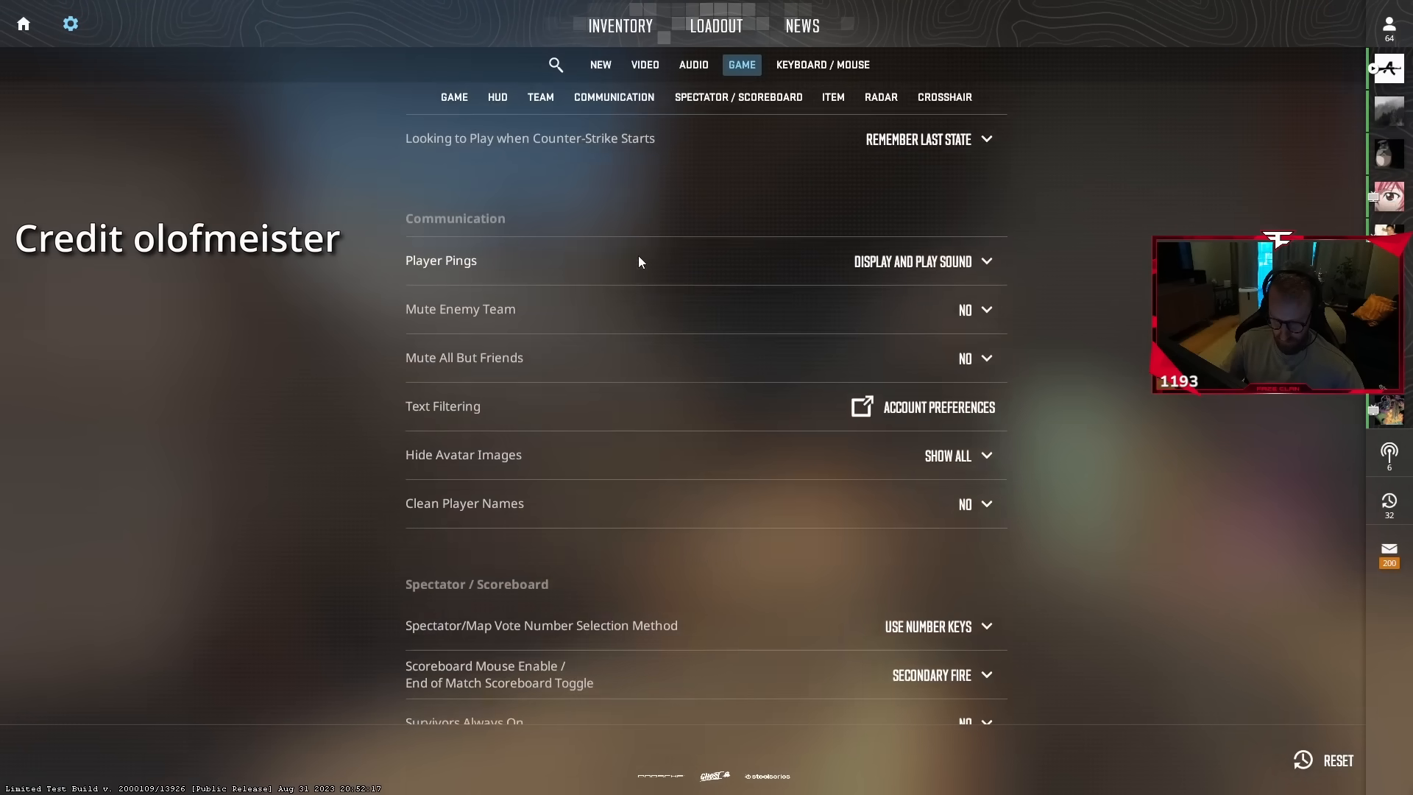
{"action": "scroll", "scroll_direction": "down", "scroll_amount": 3}
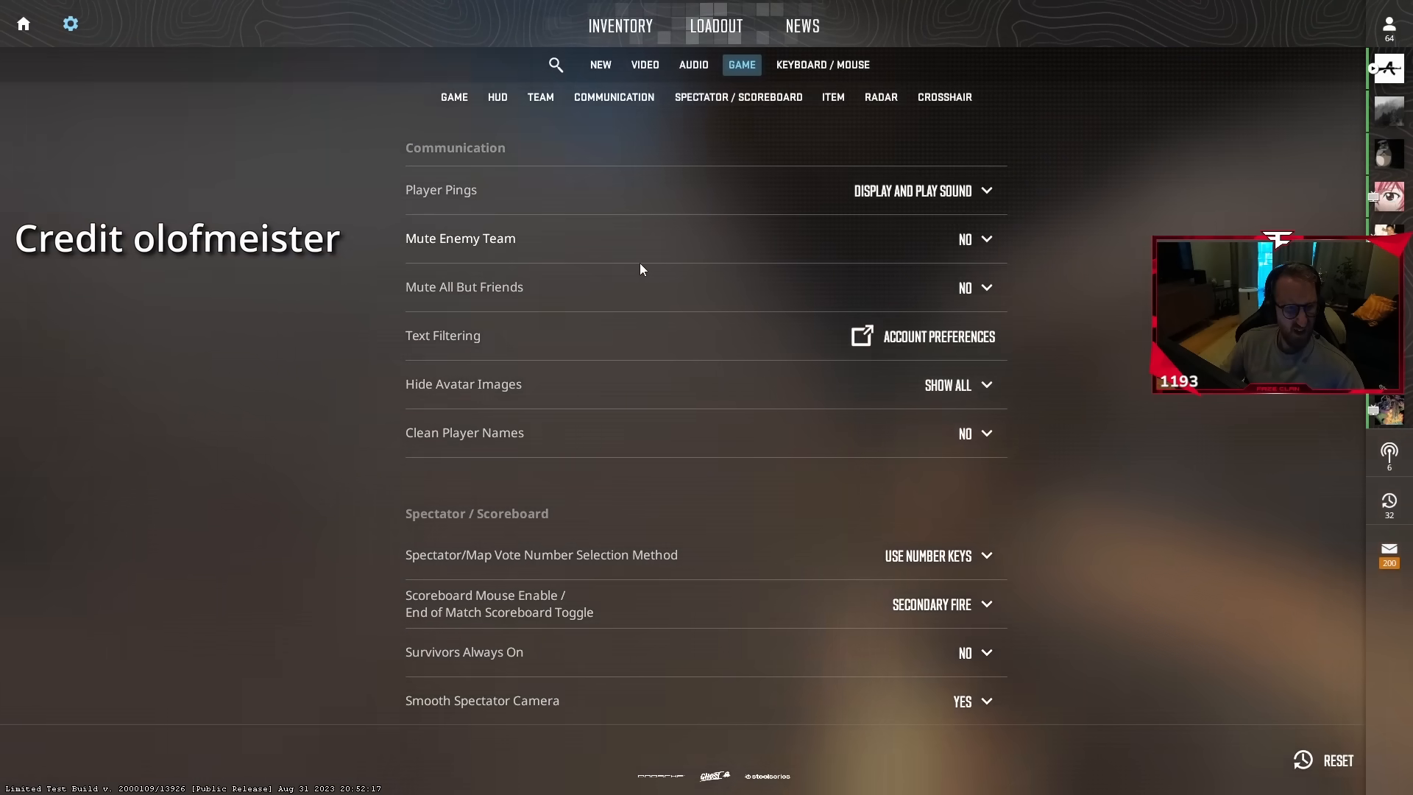
{"action": "scroll", "scroll_direction": "down", "scroll_amount": 3}
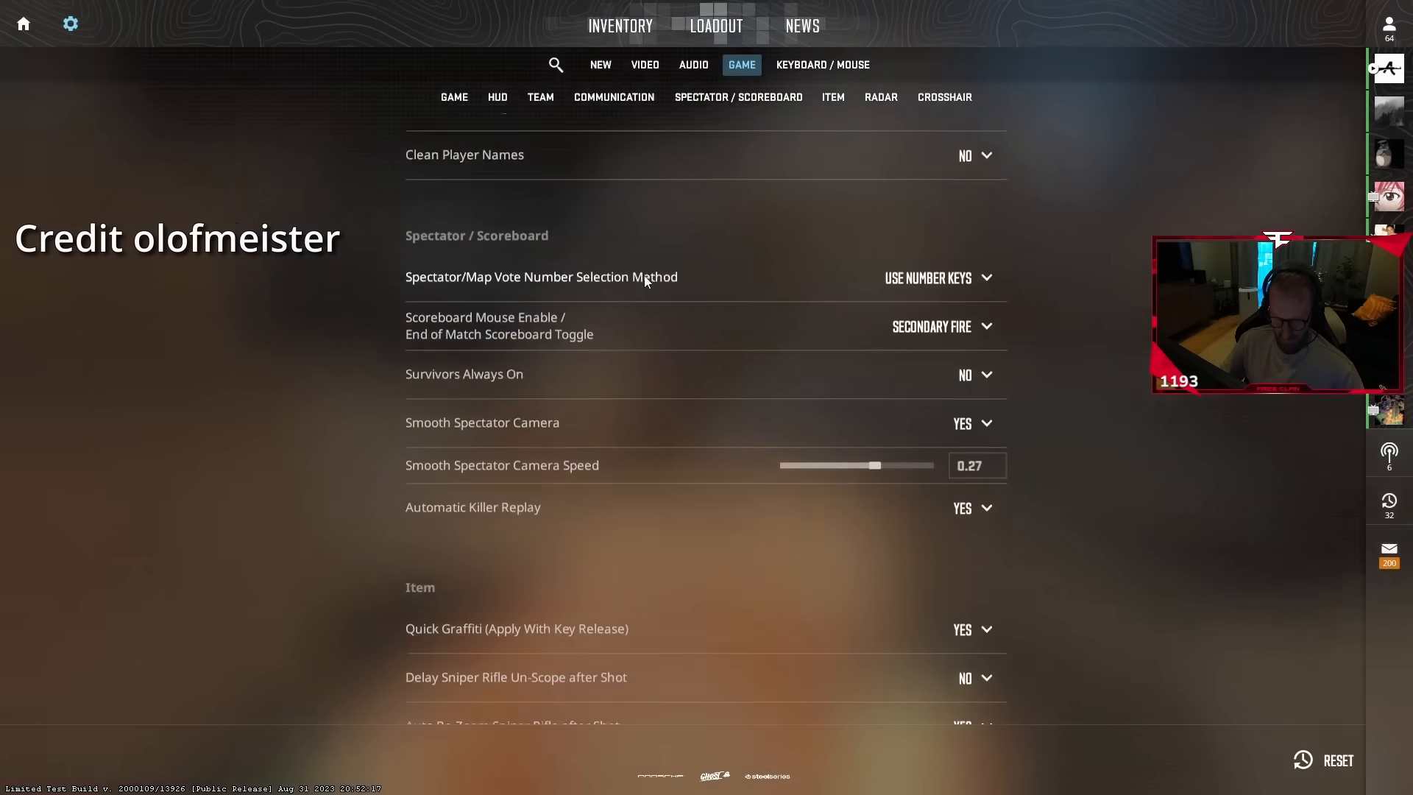
{"action": "scroll", "scroll_direction": "down", "scroll_amount": 3}
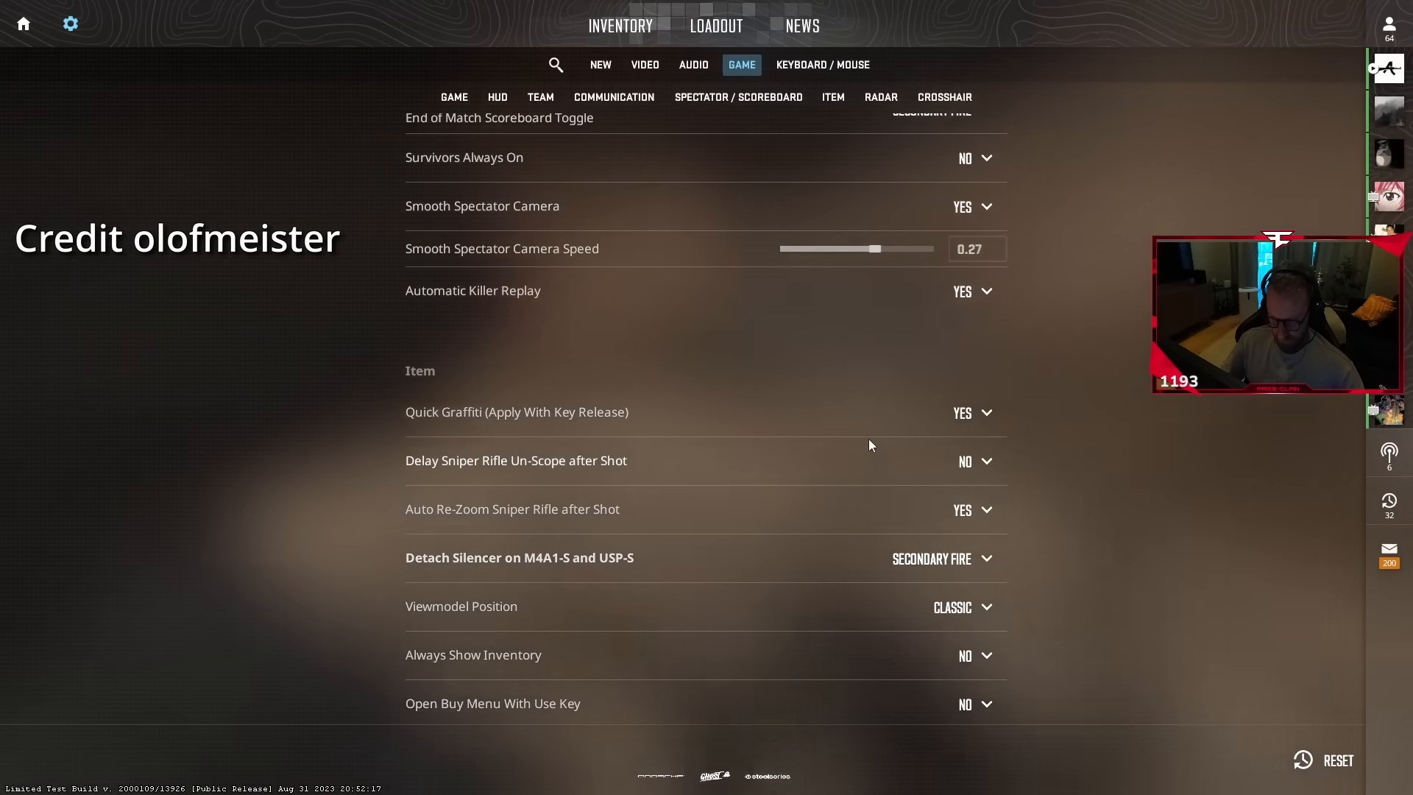
Lower Particle Detail from High to Medium in the advanced video settings.
{"action": "left_click", "coordinate": [644, 63]}
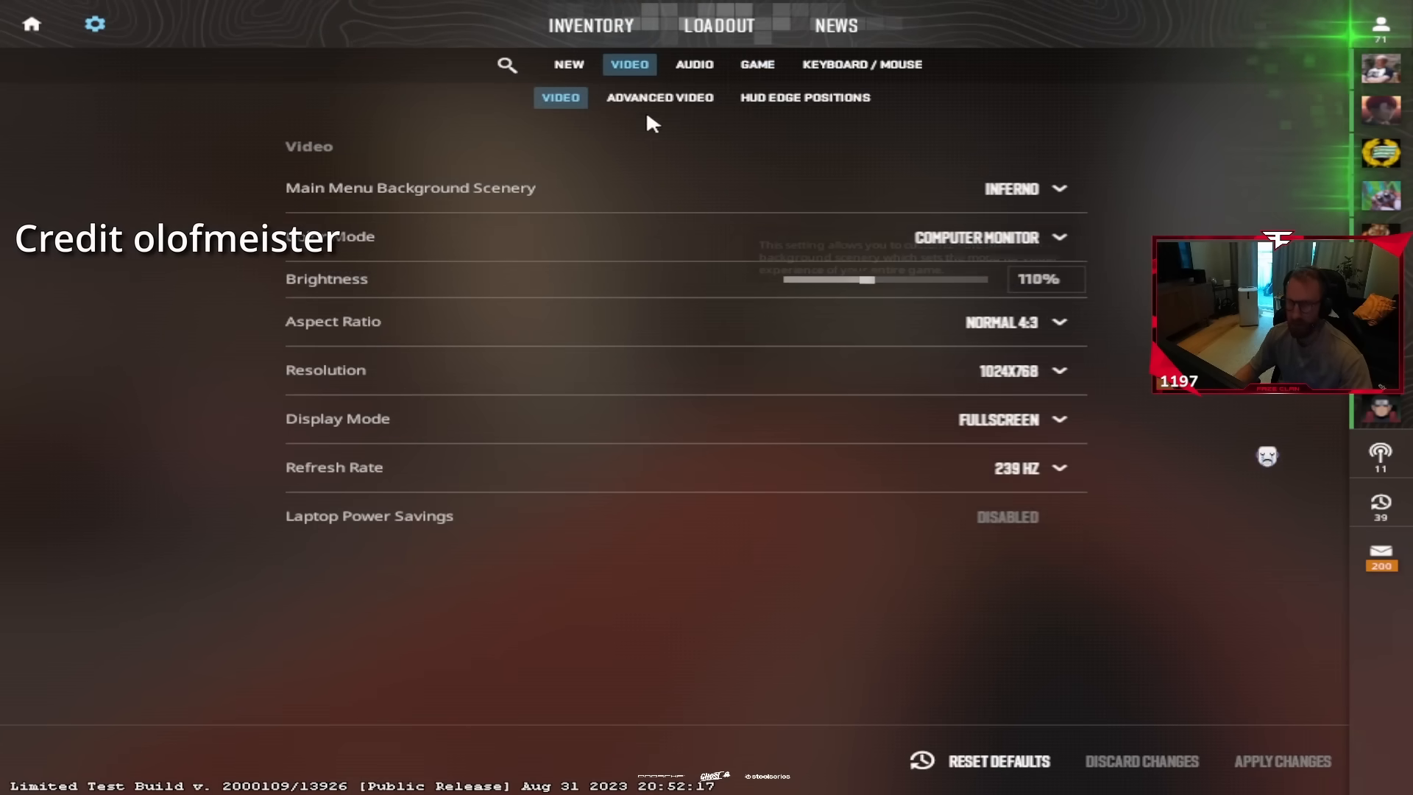
{"action": "left_click", "coordinate": [659, 97]}
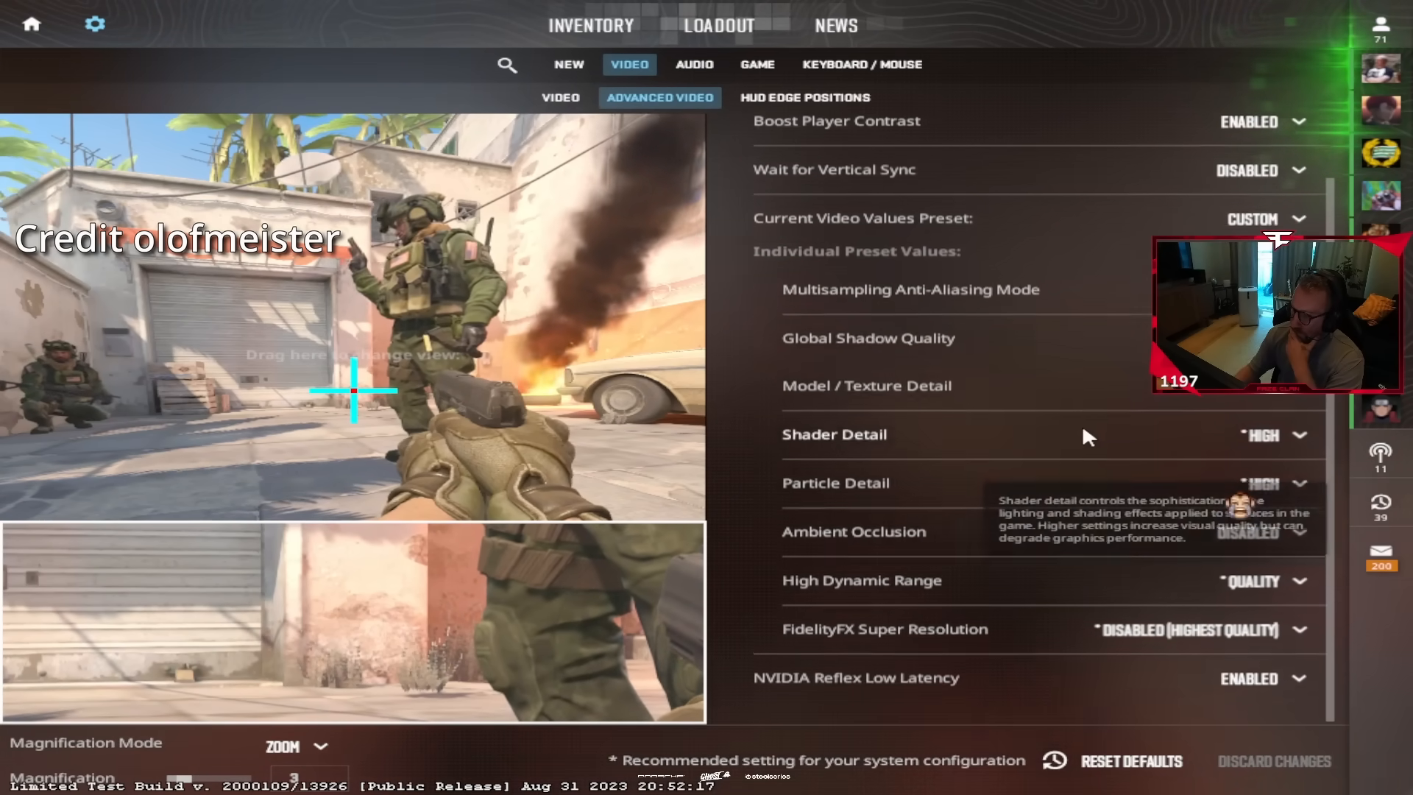
{"action": "mouse_move", "coordinate": [1163, 415]}
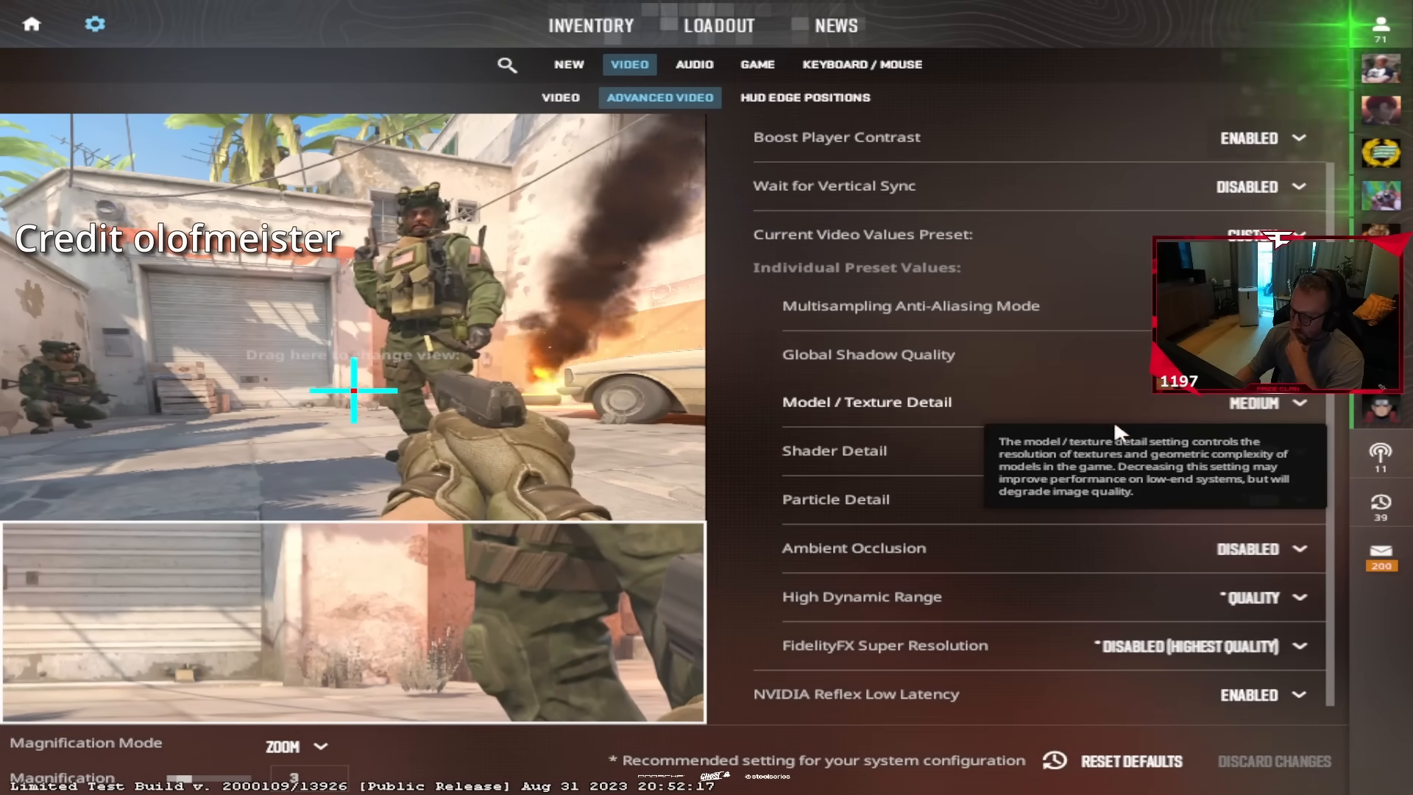
{"action": "left_click", "coordinate": [1270, 481]}
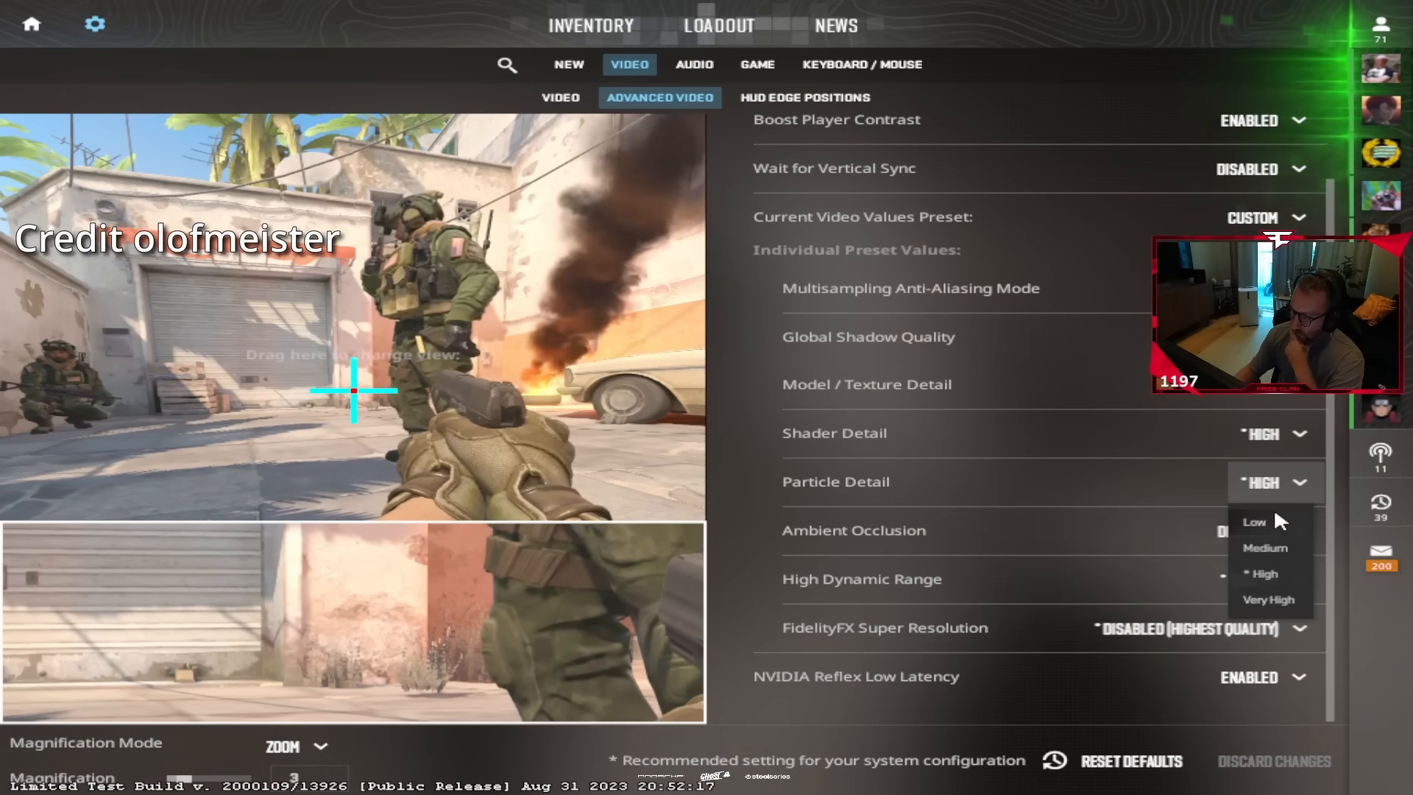
{"action": "left_click", "coordinate": [1266, 547]}
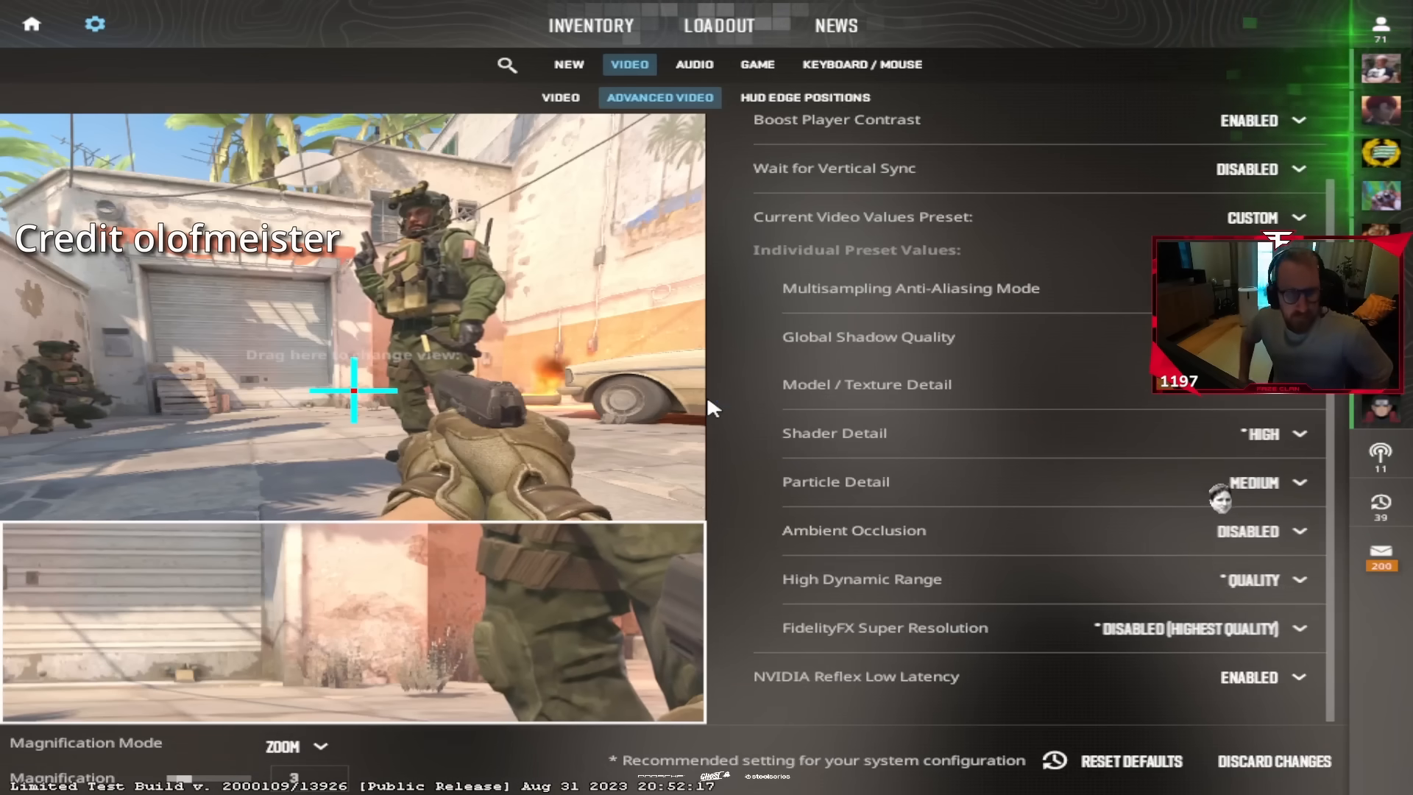
{"action": "left_click", "coordinate": [559, 97]}
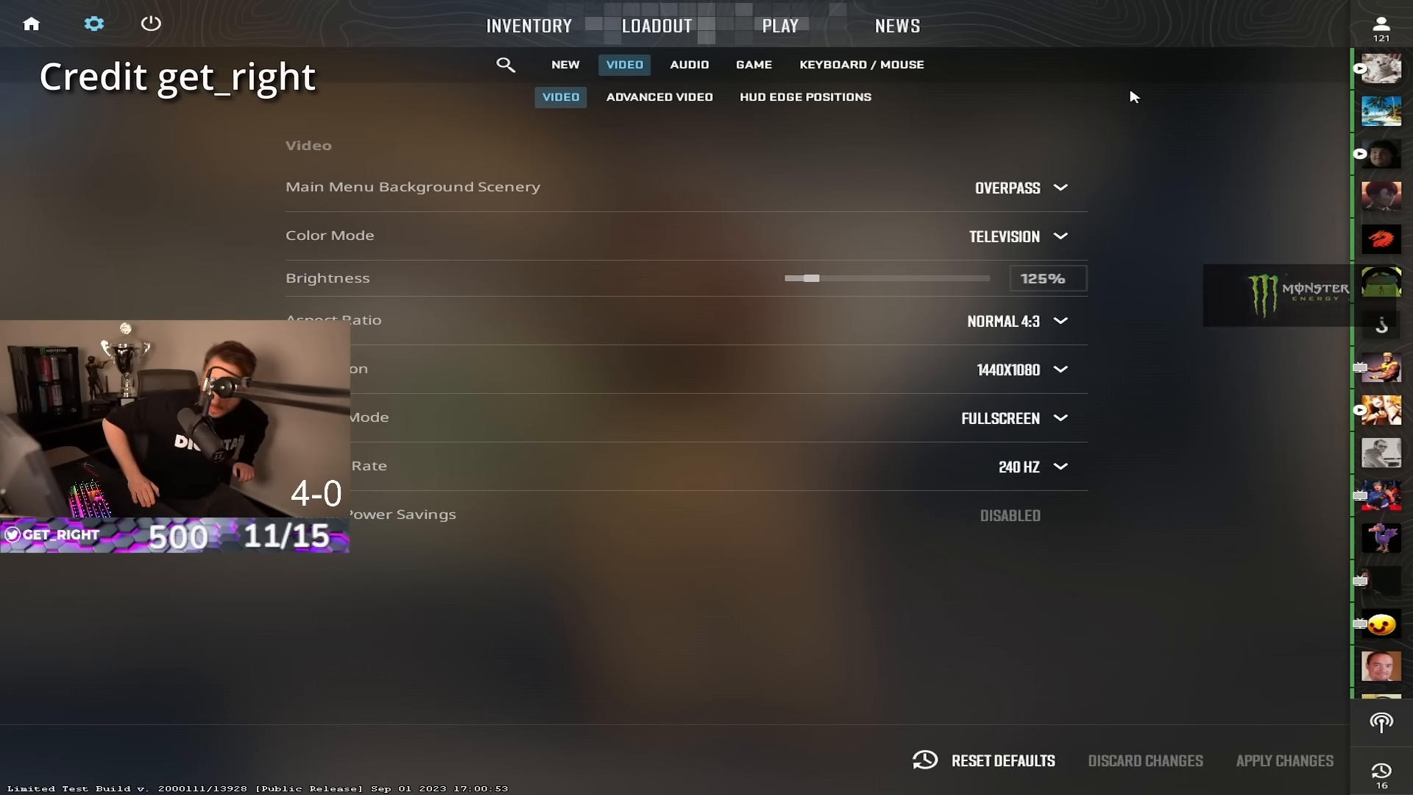
{"action": "left_click", "coordinate": [659, 97]}
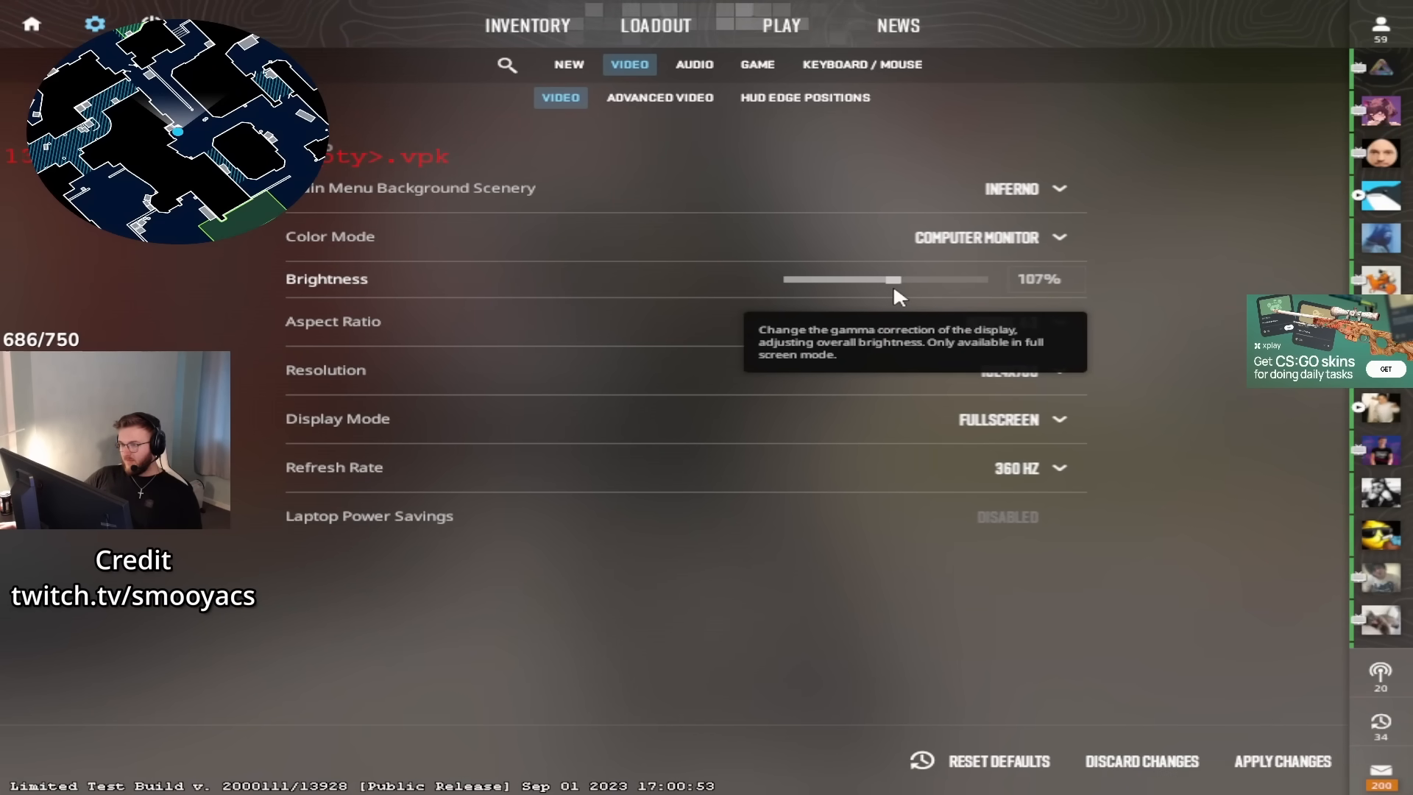
Adjust brightness to 110% and apply the change.
{"action": "left_click_drag", "start_coordinate": [888, 278], "coordinate": [1014, 278]}
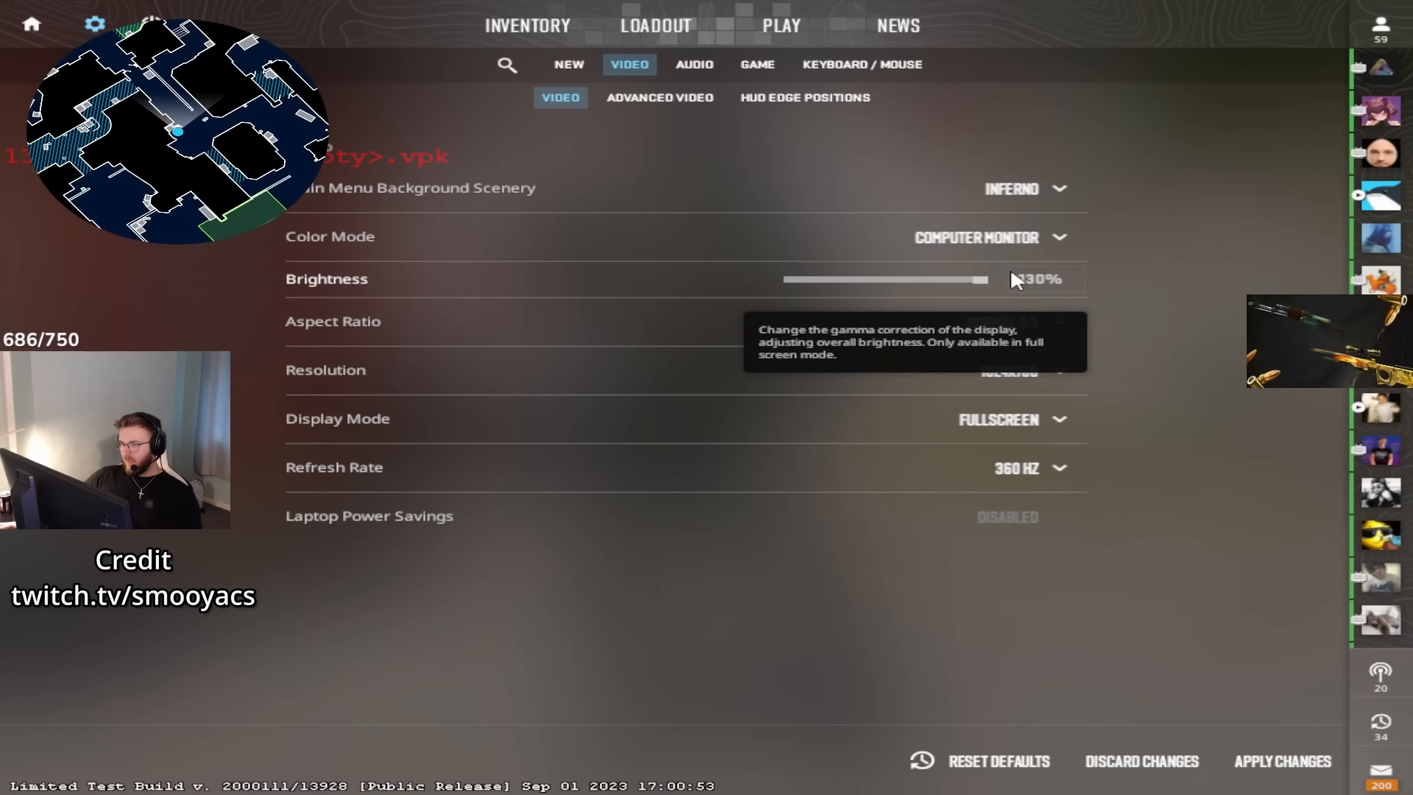
{"action": "left_click_drag", "start_coordinate": [982, 278], "coordinate": [921, 278]}
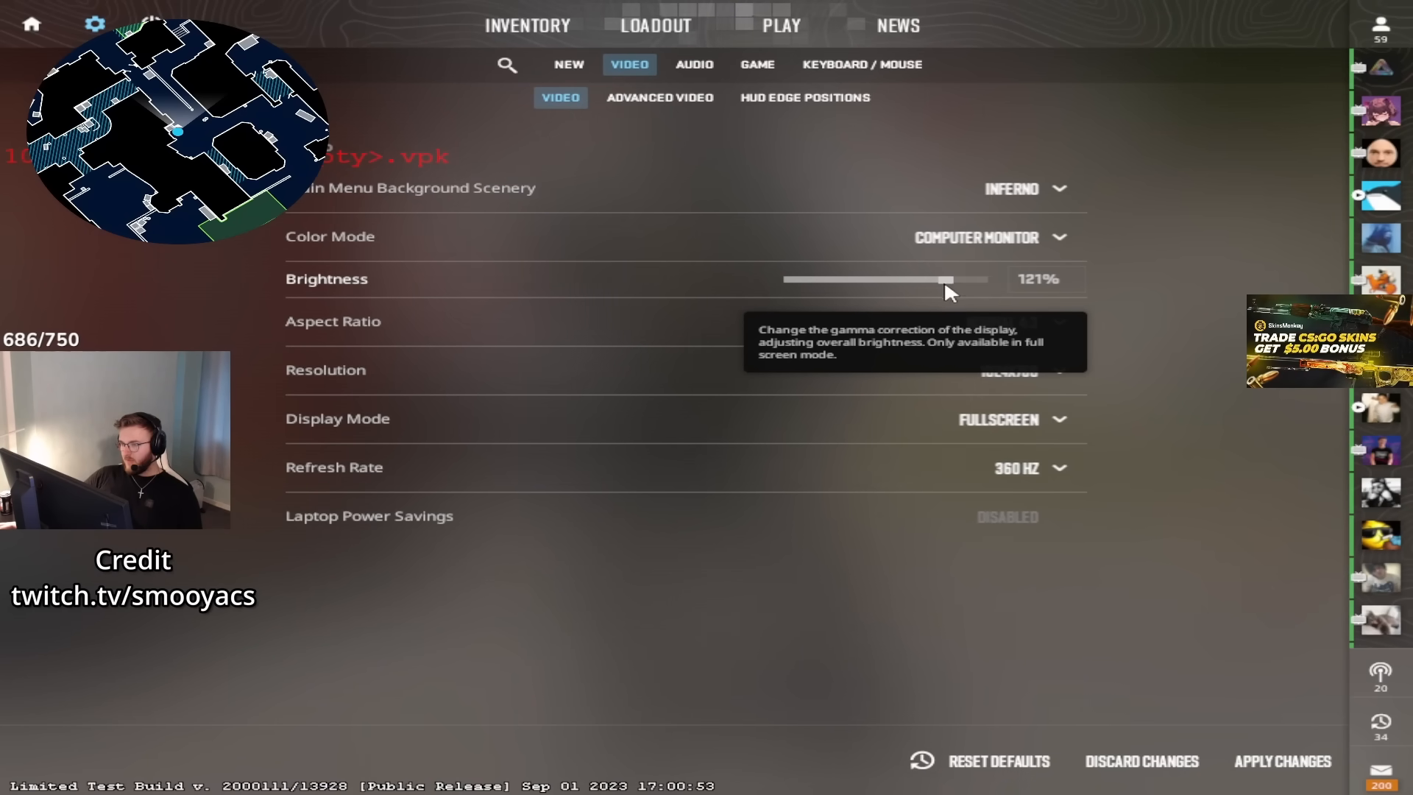
{"action": "left_click_drag", "start_coordinate": [921, 278], "coordinate": [901, 278]}
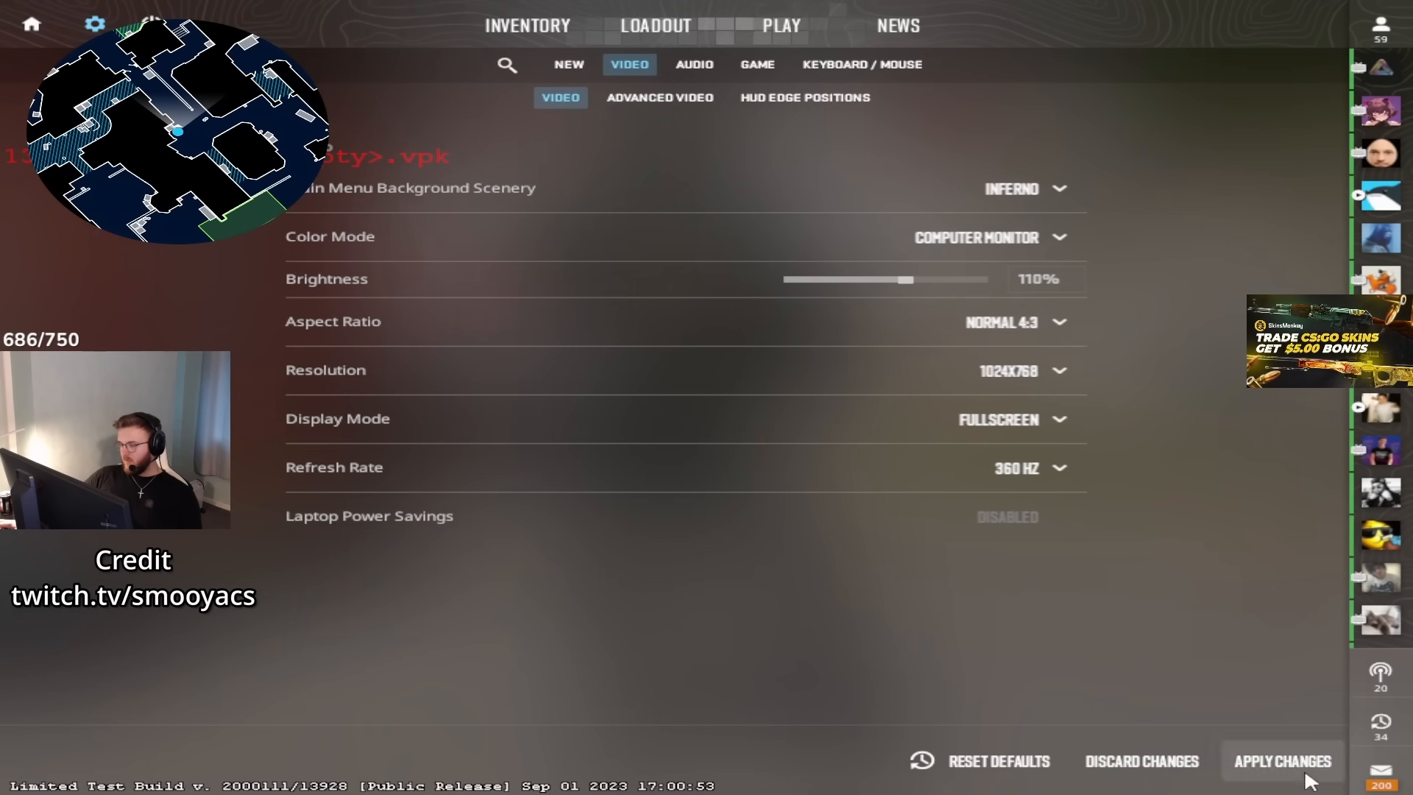
{"action": "left_click", "coordinate": [1279, 761]}
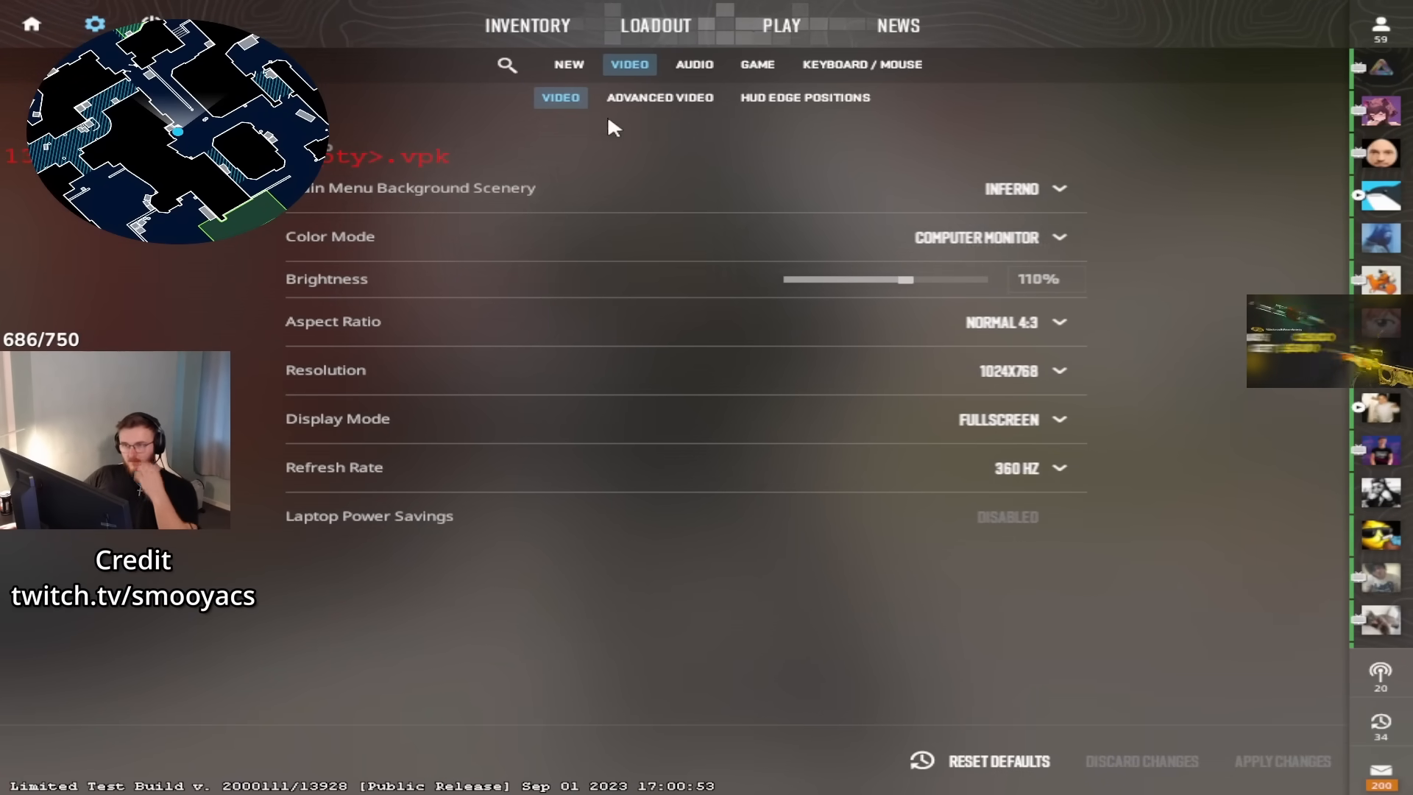
{"action": "left_click", "coordinate": [659, 97]}
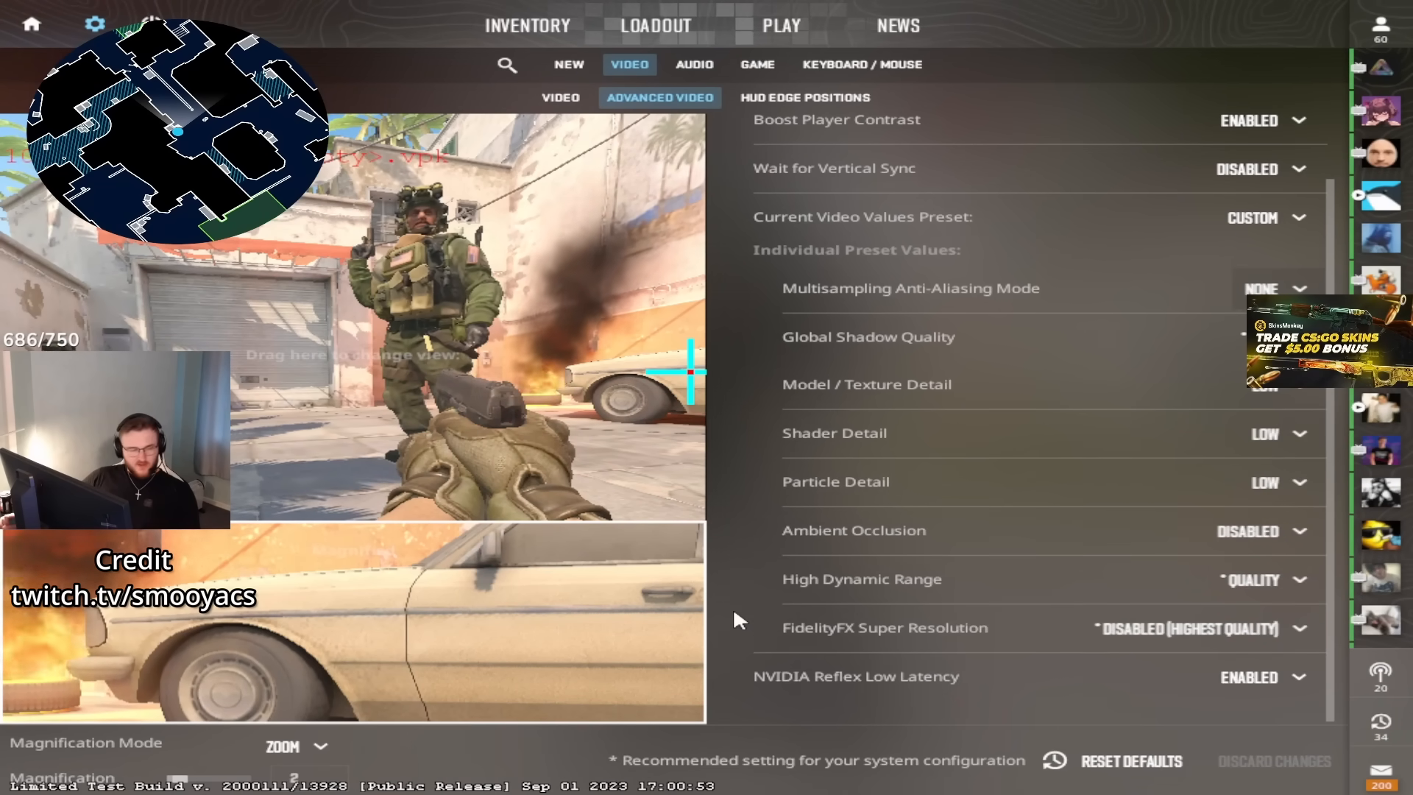
Move from Audio to the advanced video settings showing FURIOUSSS's custom preset.
{"action": "left_click", "coordinate": [694, 63]}
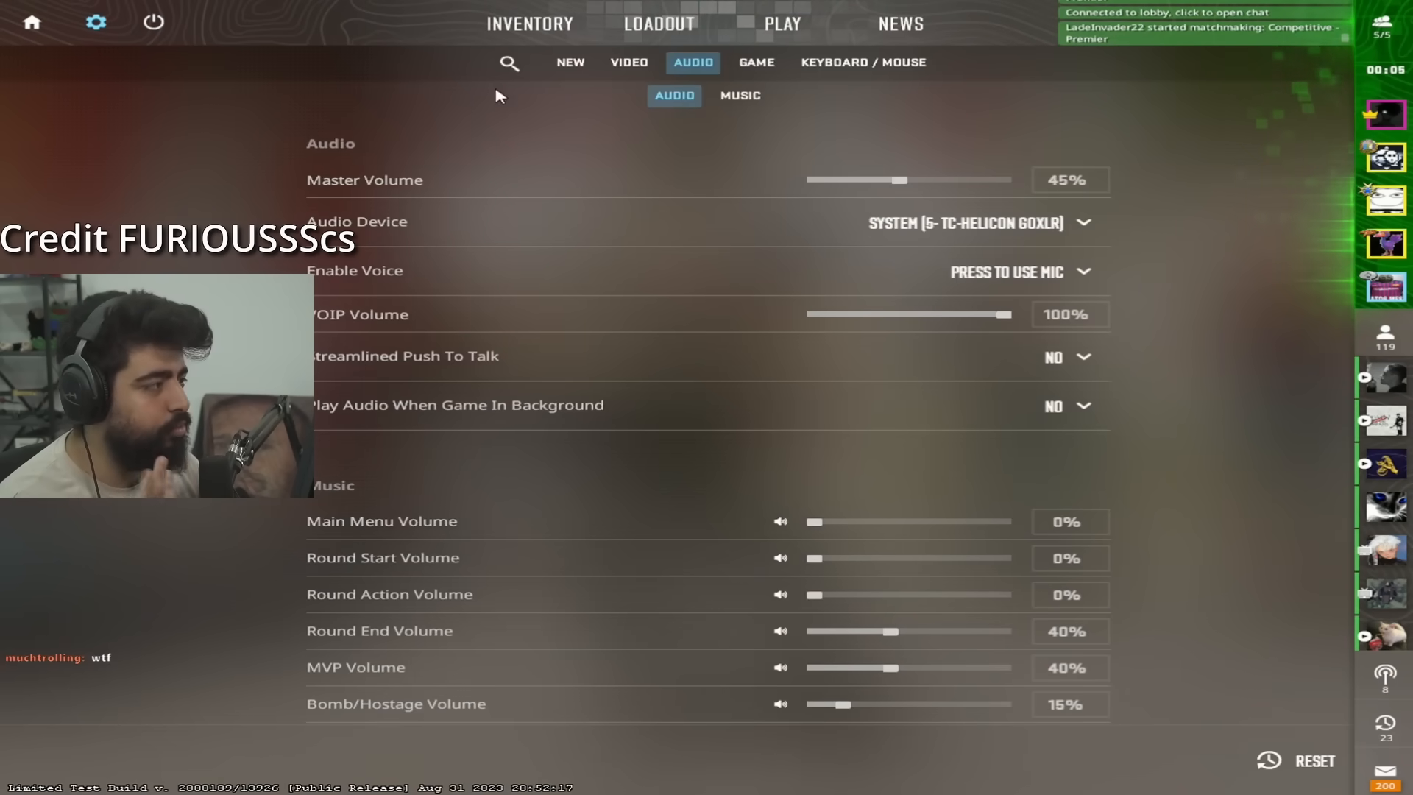
{"action": "left_click", "coordinate": [628, 62]}
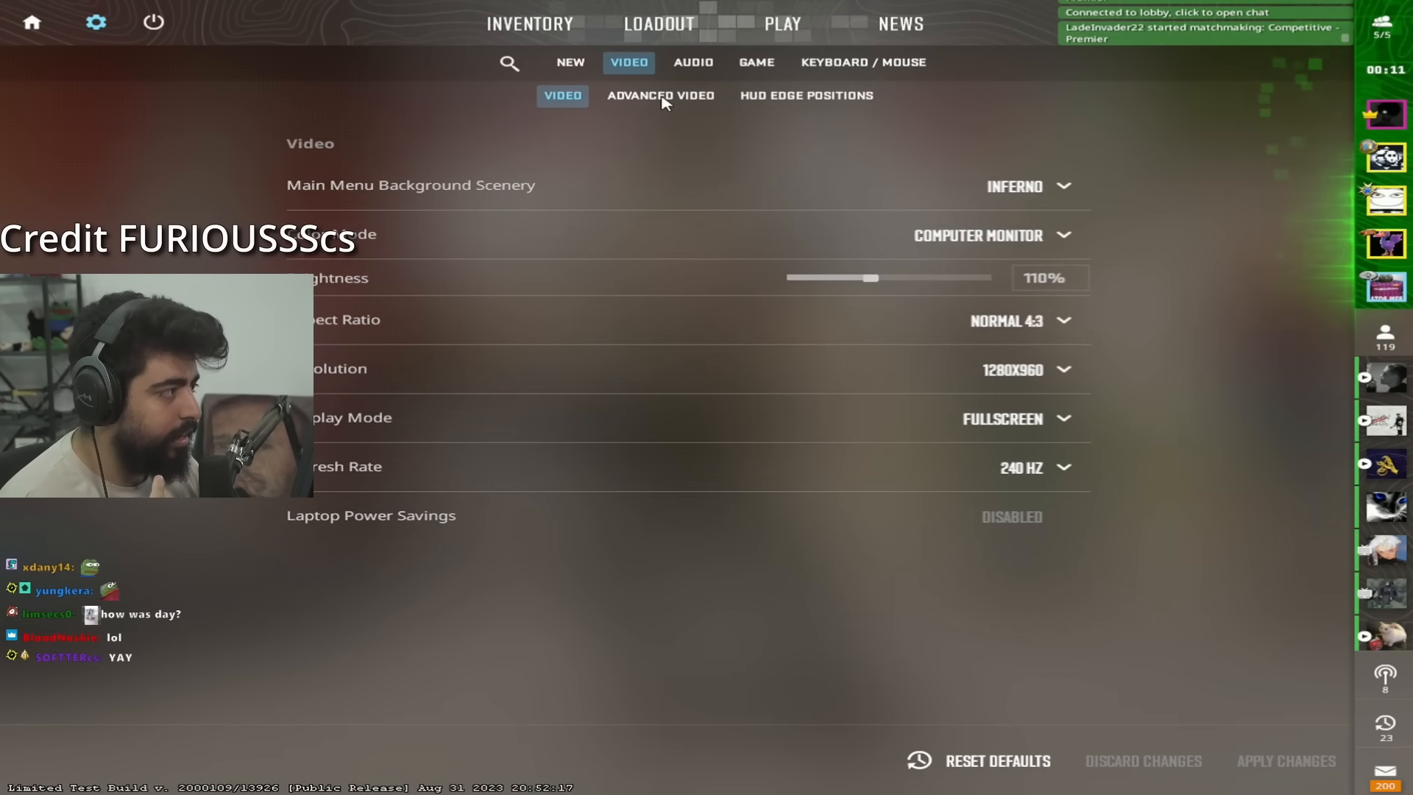
{"action": "left_click", "coordinate": [659, 96]}
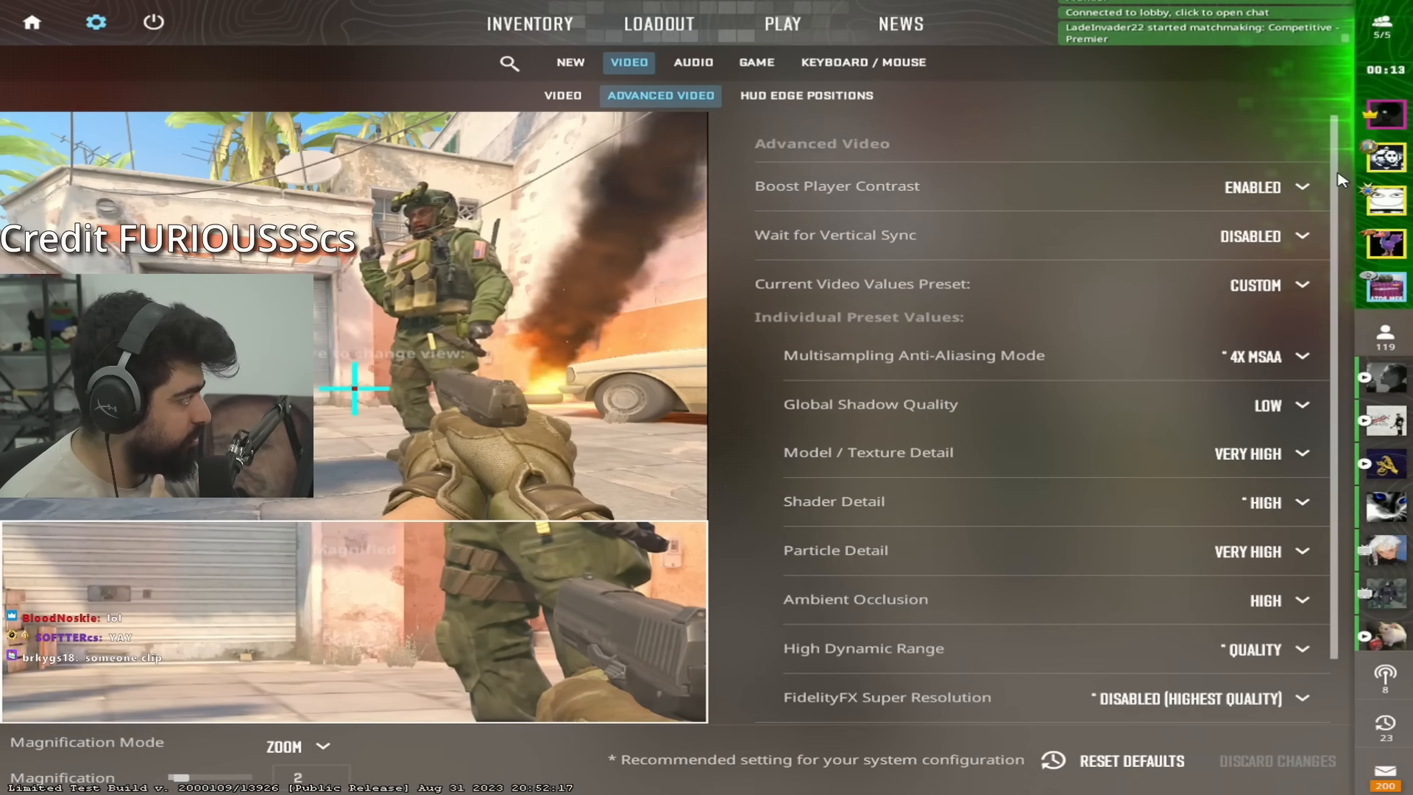
{"action": "scroll", "scroll_direction": "down", "scroll_amount": 3}
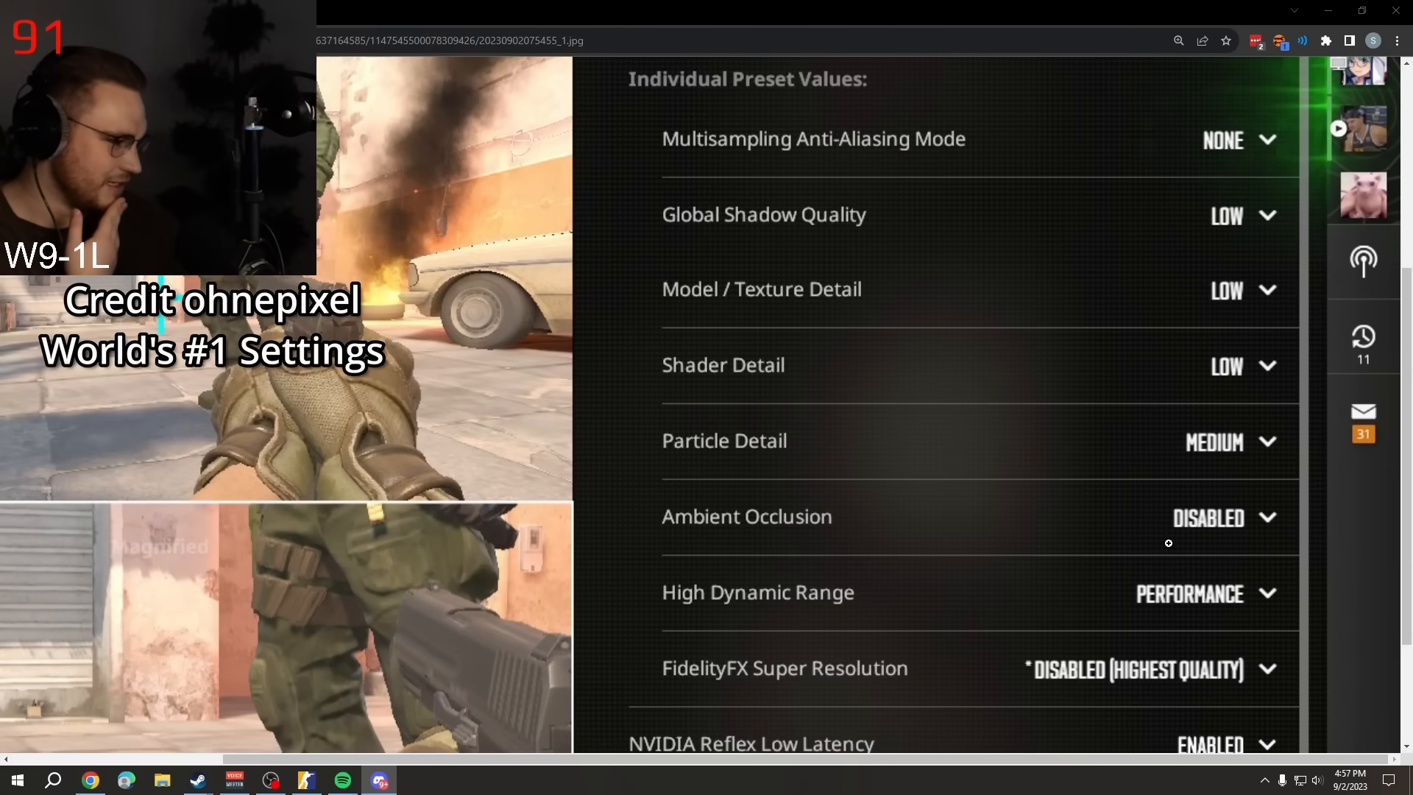
{"action": "scroll", "scroll_direction": "down", "scroll_amount": 3}
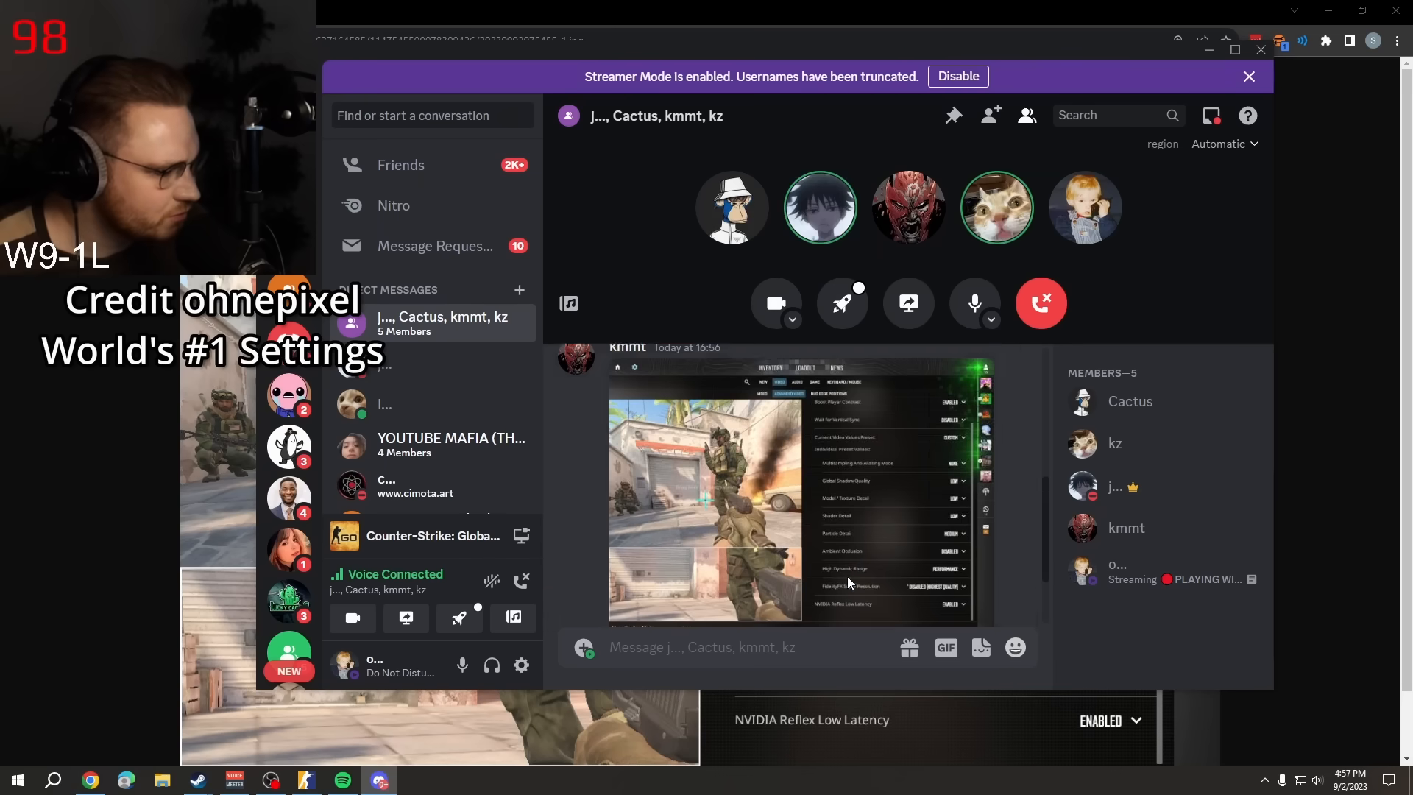
Scroll to the shared settings screenshot and select the r_fullscreen_gamma command.
{"action": "scroll", "scroll_direction": "down", "scroll_amount": 3}
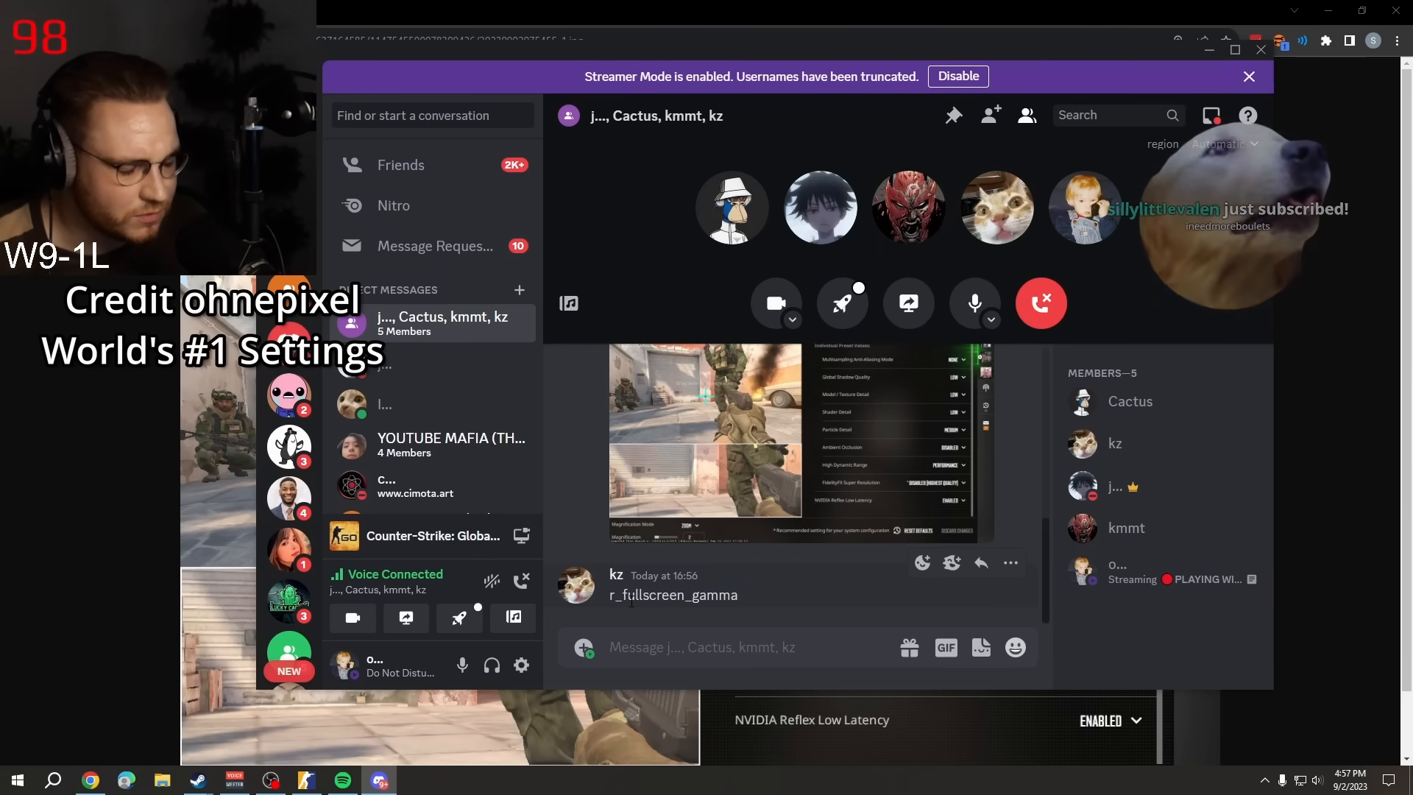
{"action": "double_click", "coordinate": [672, 594]}
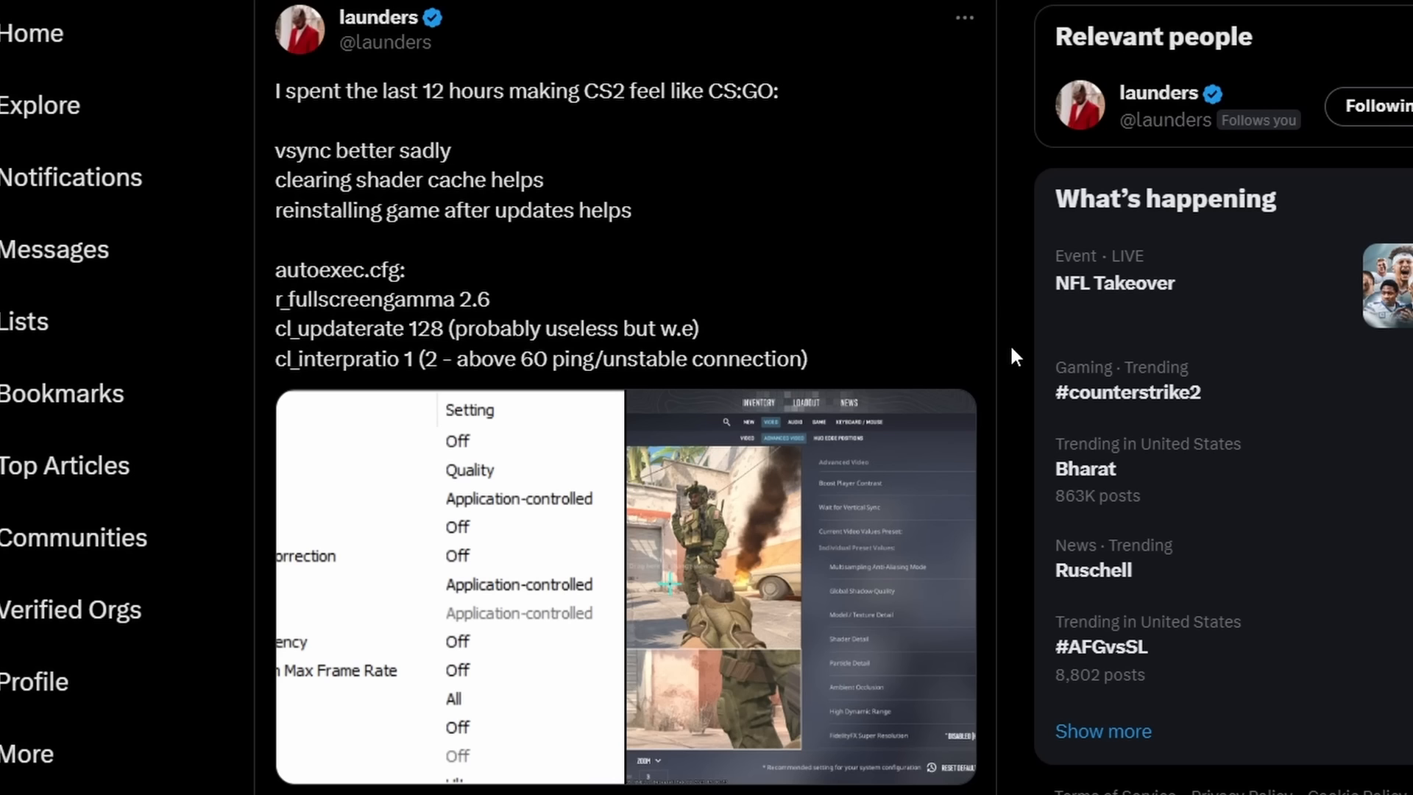
Enlarge the settings table image attached to launders' tweet.
{"action": "left_click", "coordinate": [627, 586]}
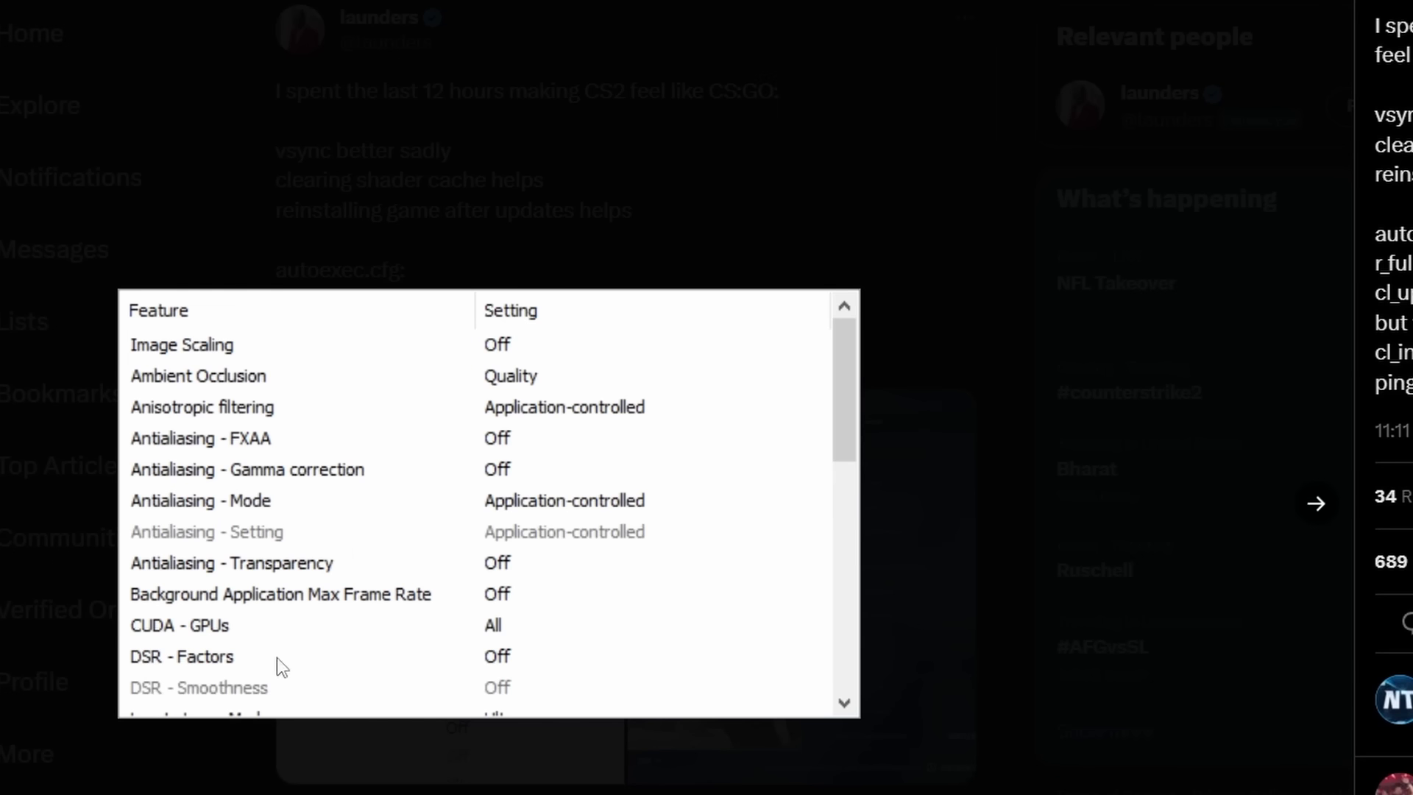